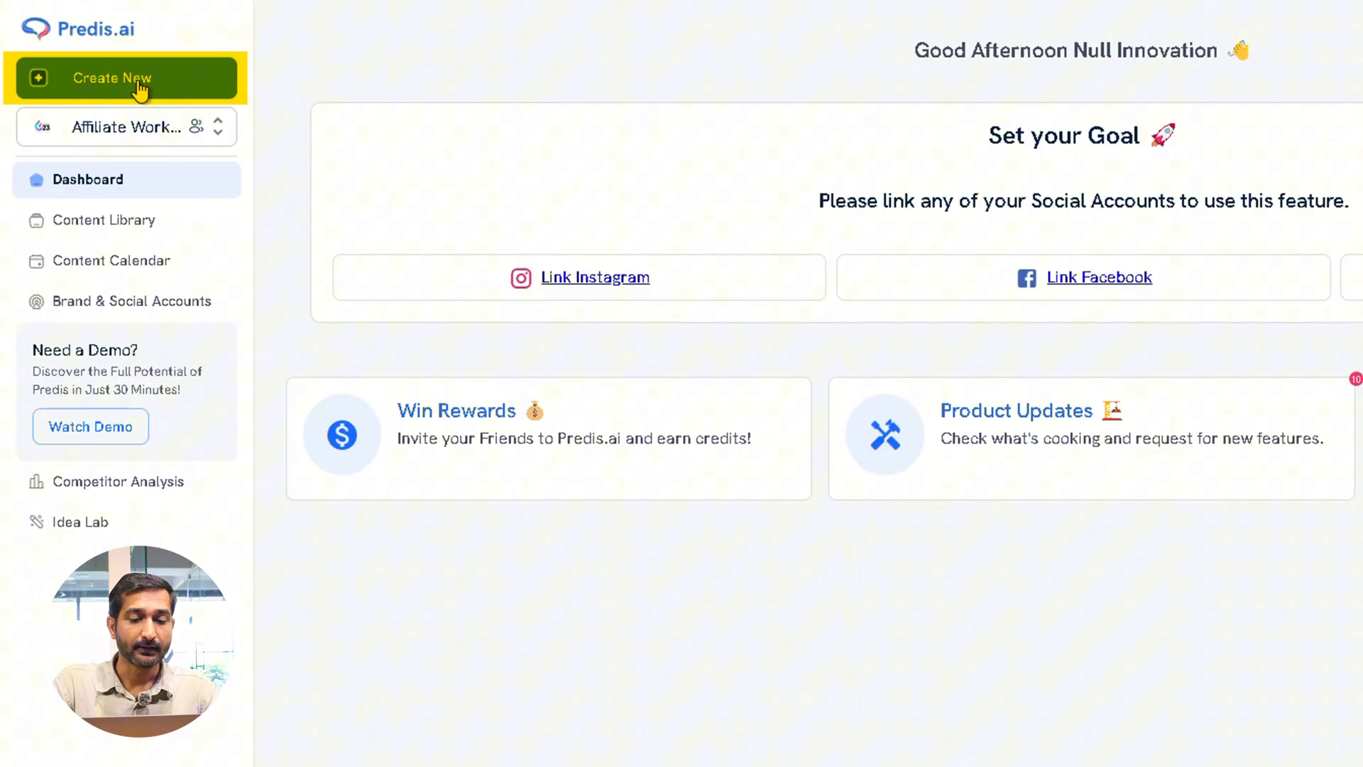
Start a new post and pick Social Media under For Business & Services.
{"action": "left_click", "coordinate": [126, 78]}
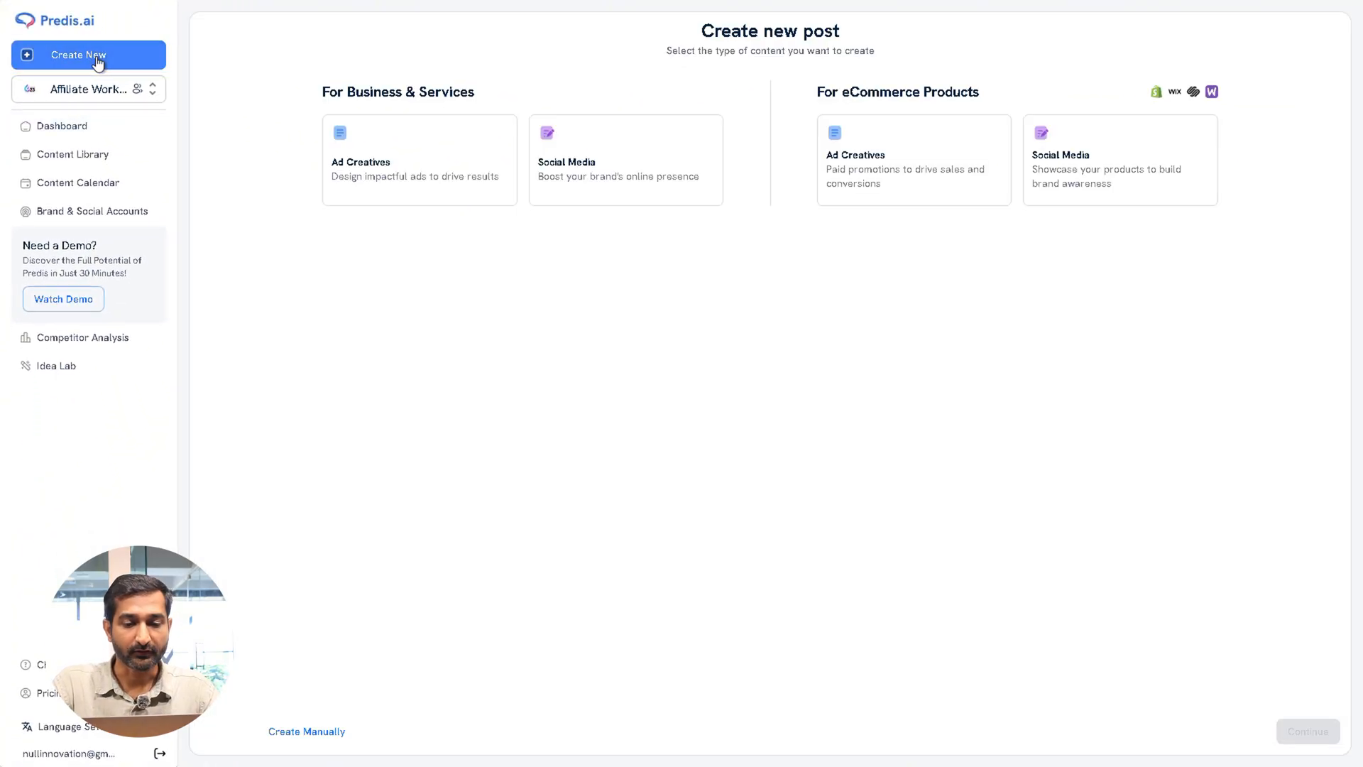
{"action": "left_click", "coordinate": [625, 159]}
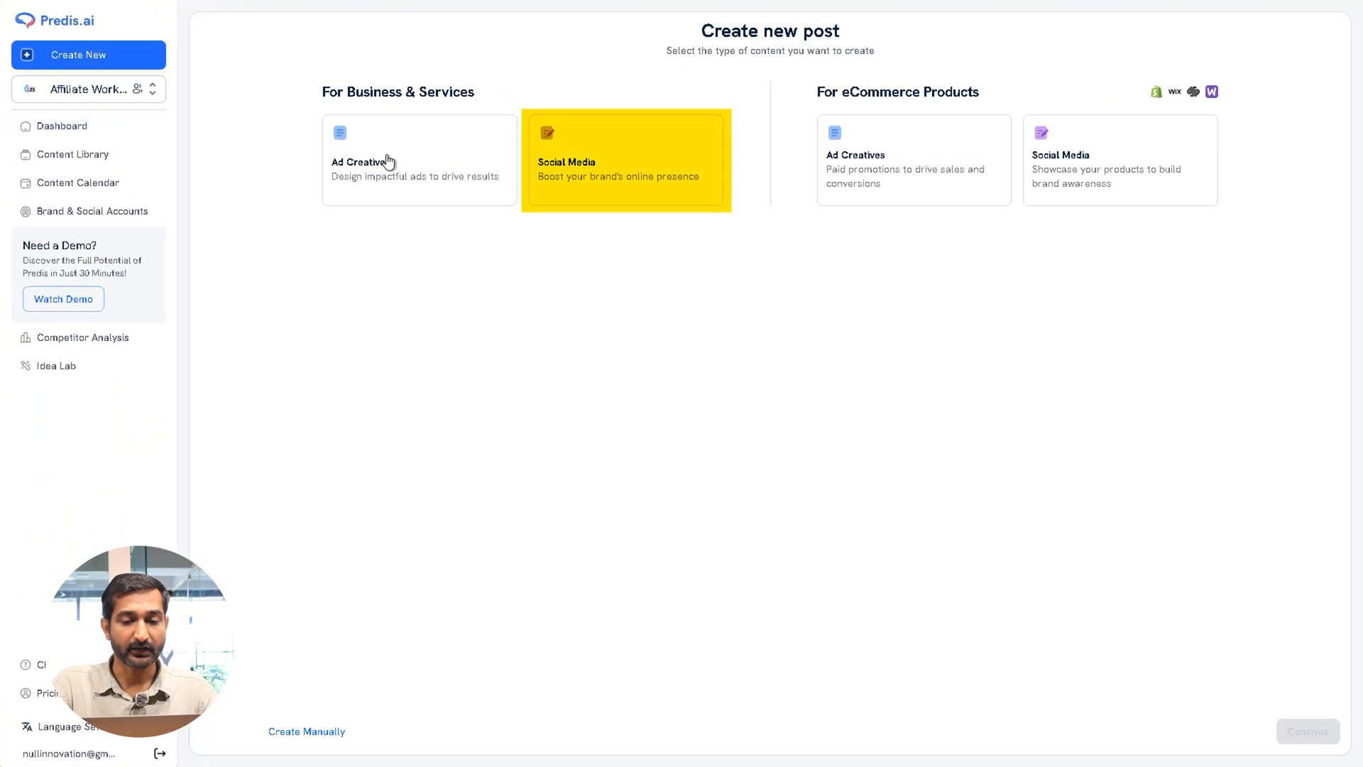
{"action": "left_click", "coordinate": [420, 159]}
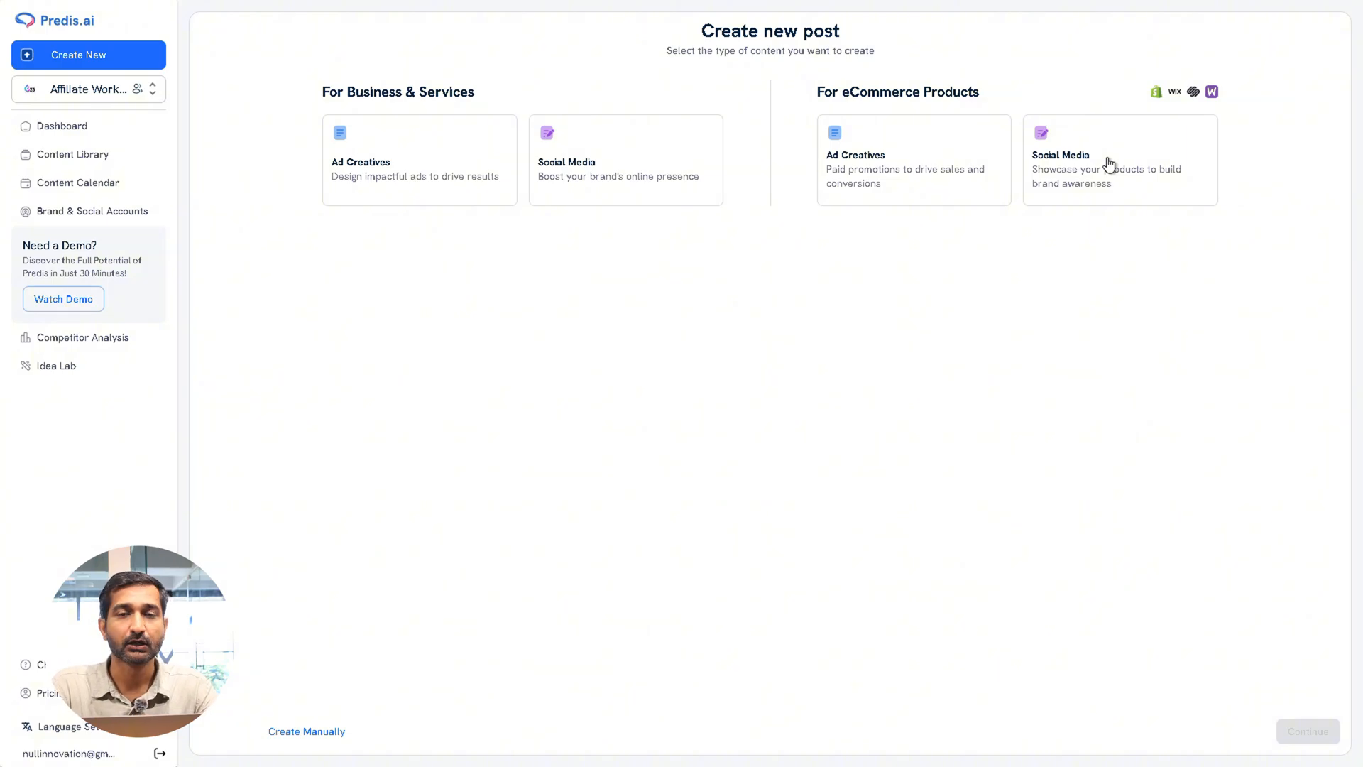
{"action": "left_click", "coordinate": [645, 167]}
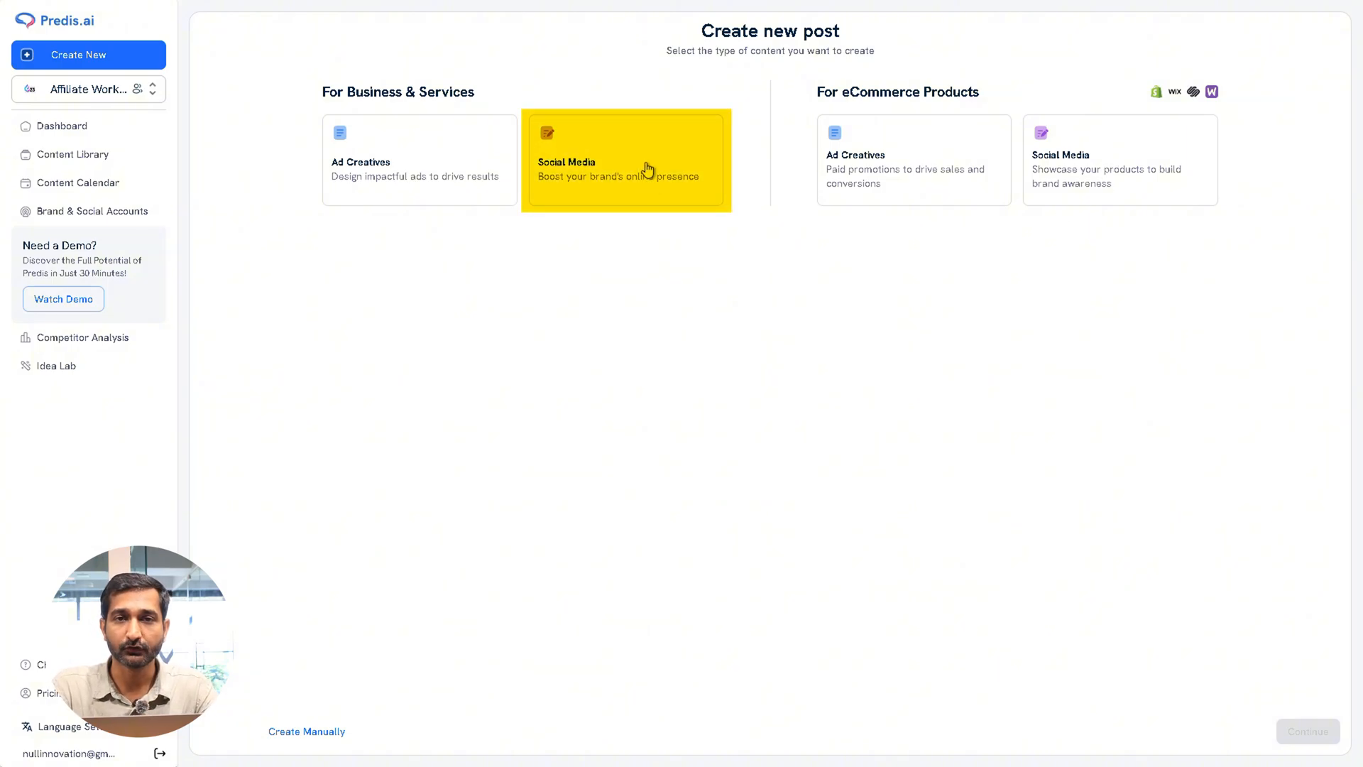
{"action": "left_click", "coordinate": [646, 167]}
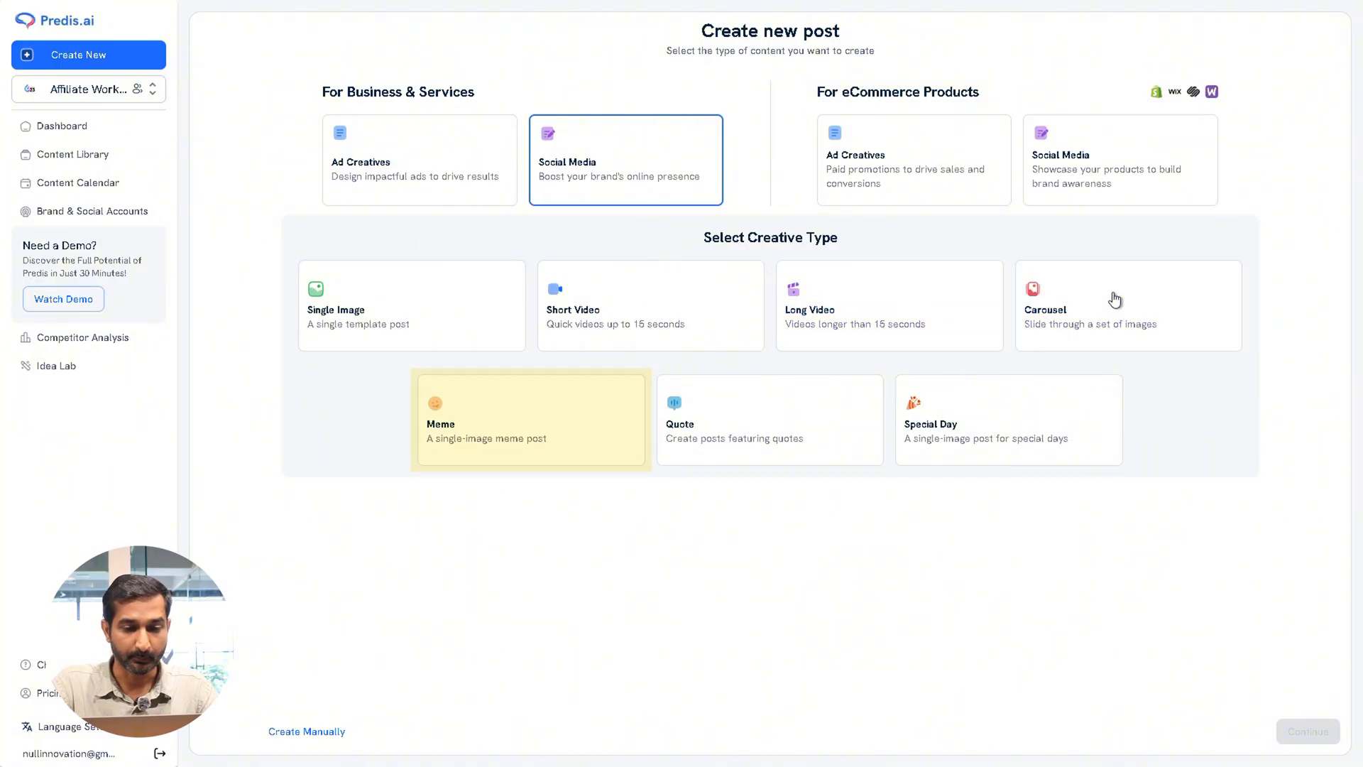
Choose Single Image on a Square 1080 x 1080 canvas and continue to the content step.
{"action": "left_click", "coordinate": [1008, 418]}
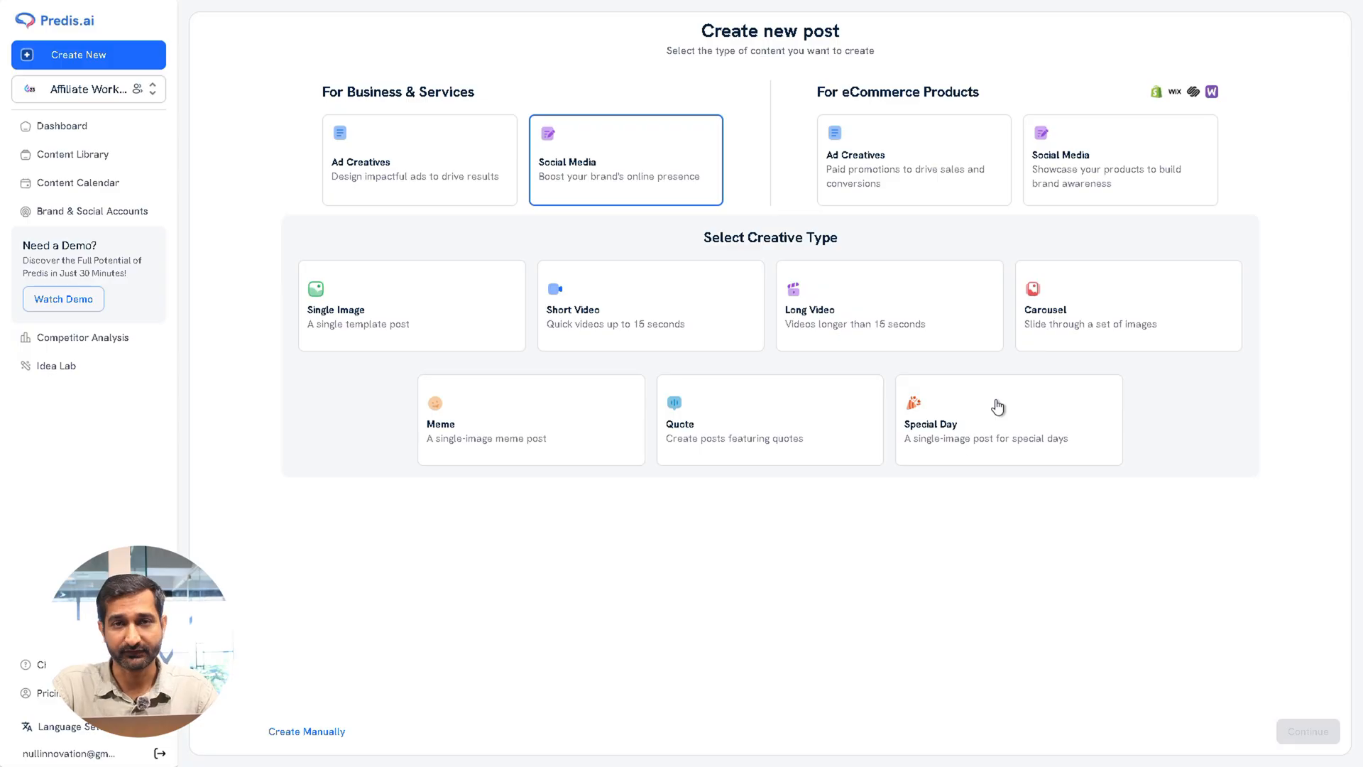
{"action": "left_click", "coordinate": [434, 313]}
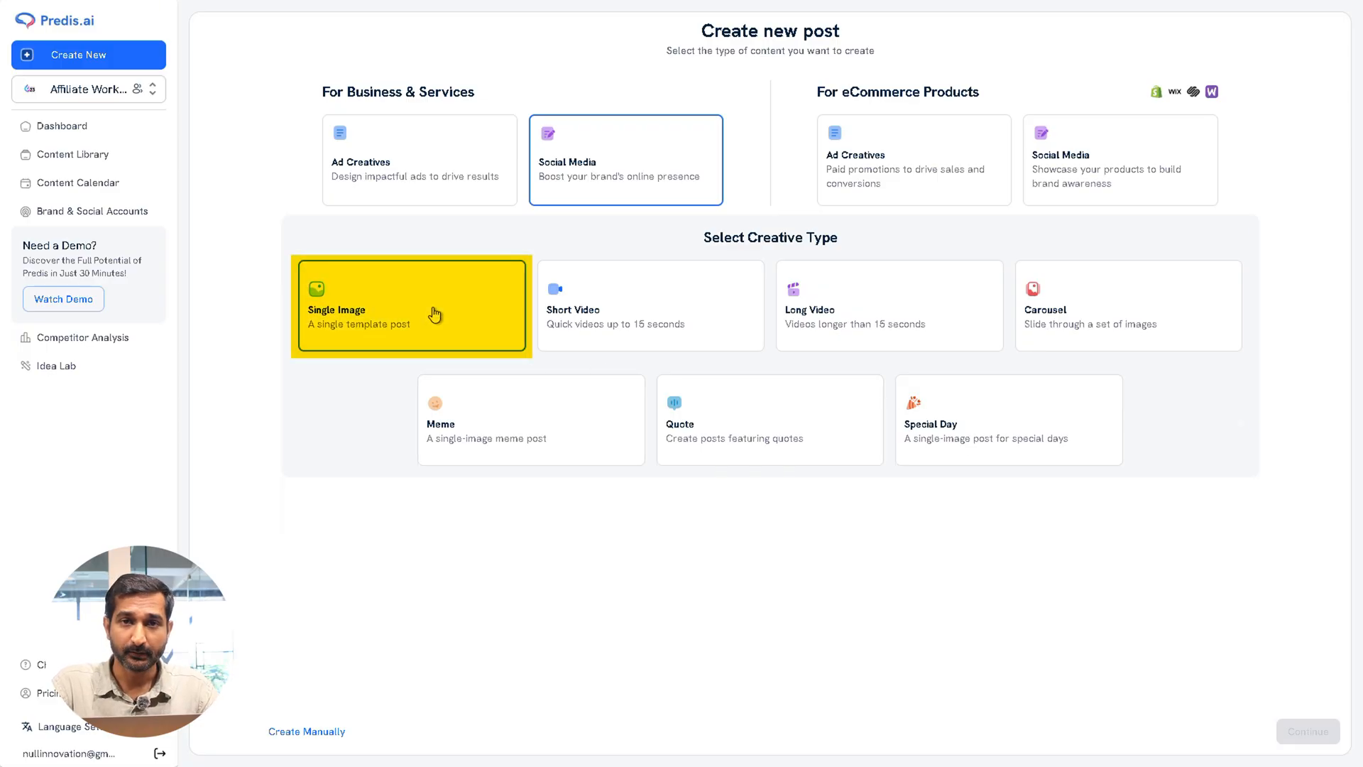
{"action": "left_click", "coordinate": [435, 314]}
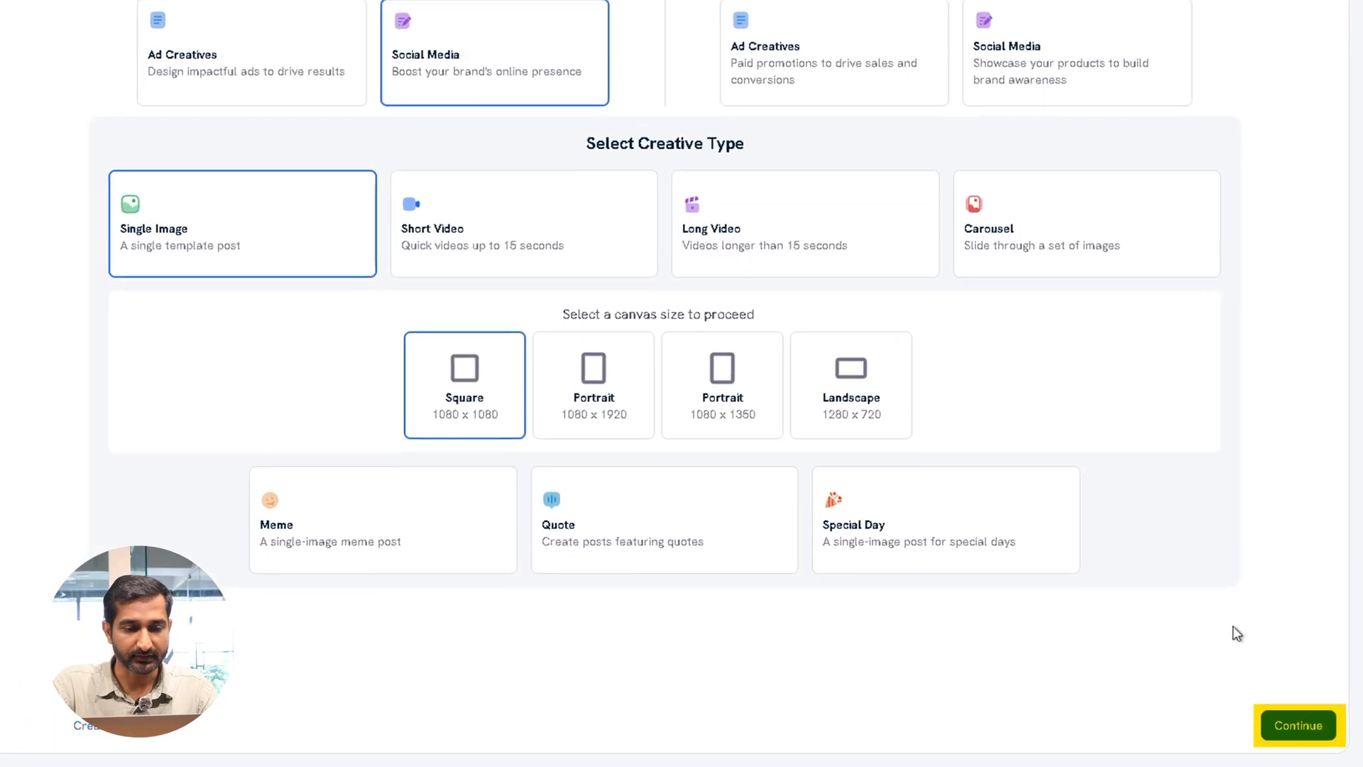
{"action": "left_click", "coordinate": [1297, 725]}
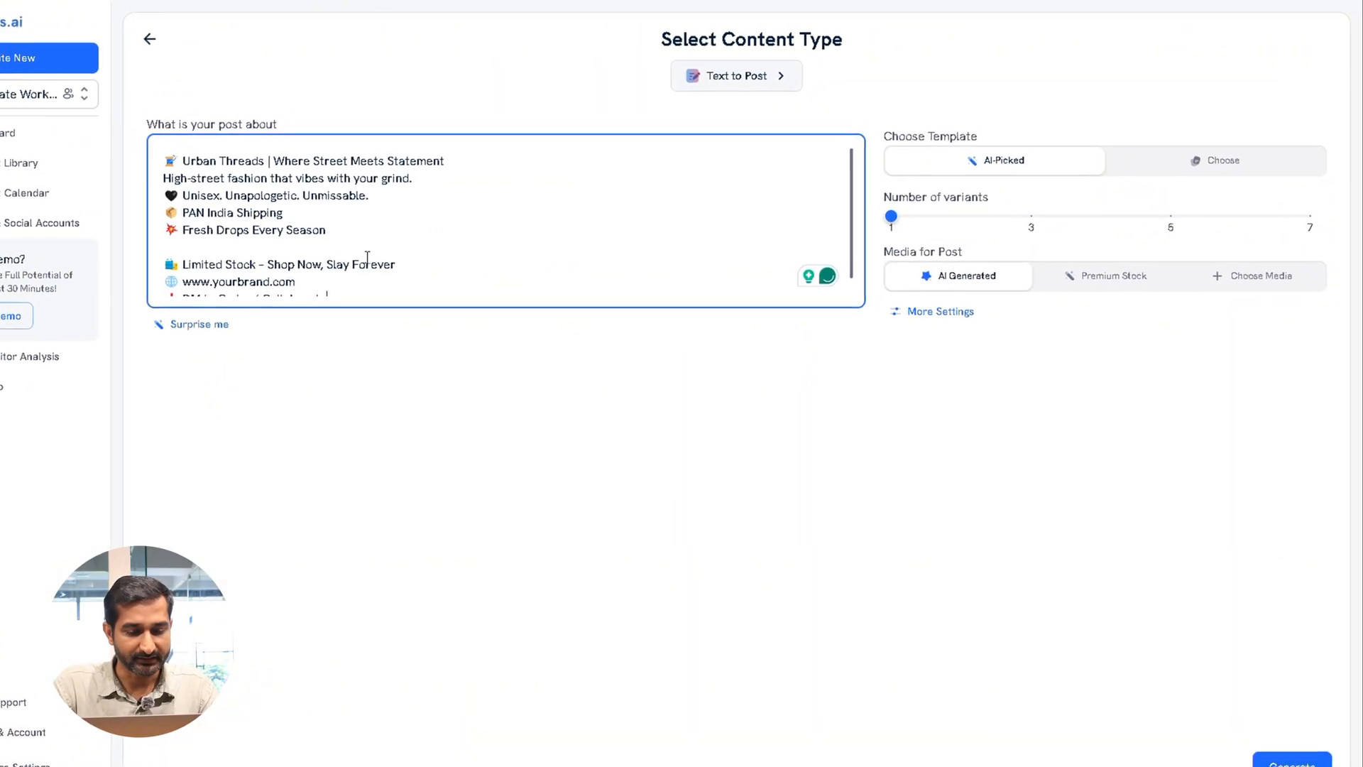
{"action": "left_click", "coordinate": [1214, 160]}
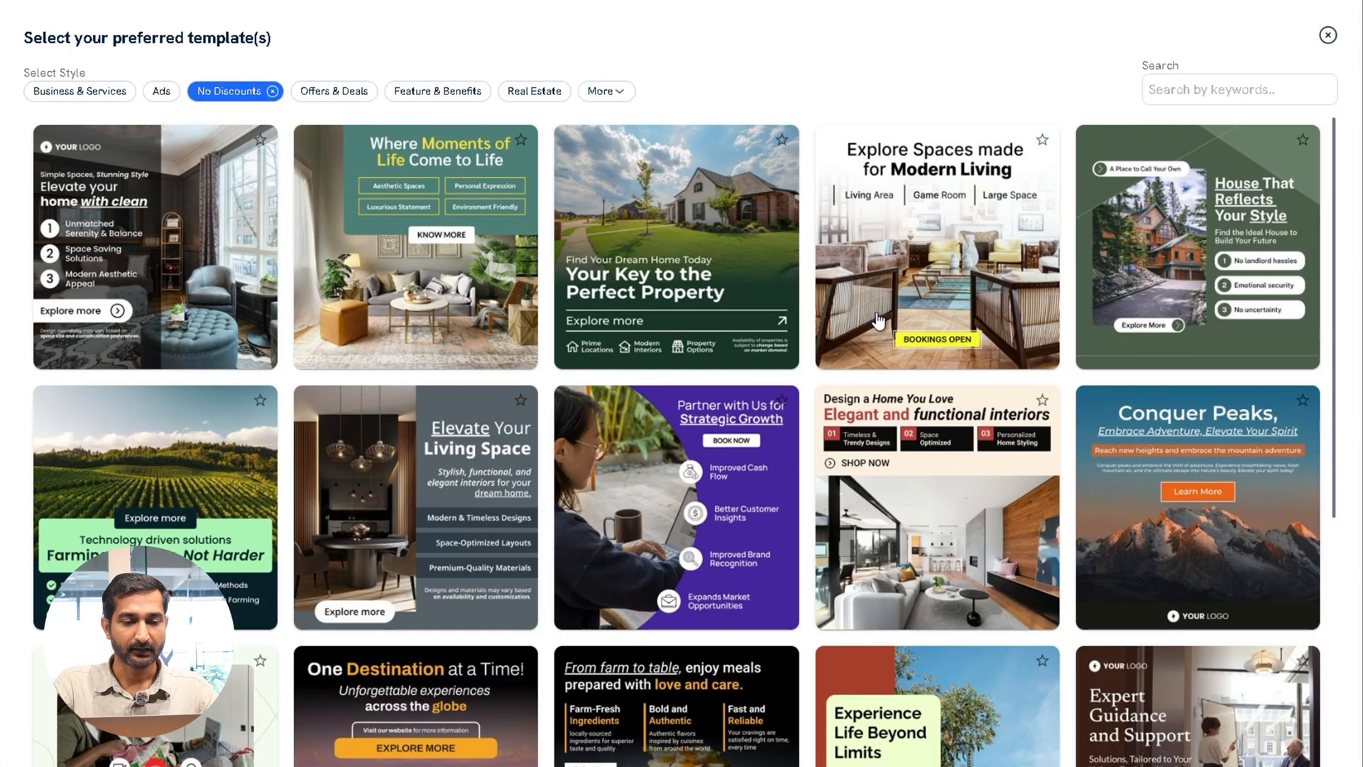
{"action": "scroll", "scroll_direction": "down", "scroll_amount": 3}
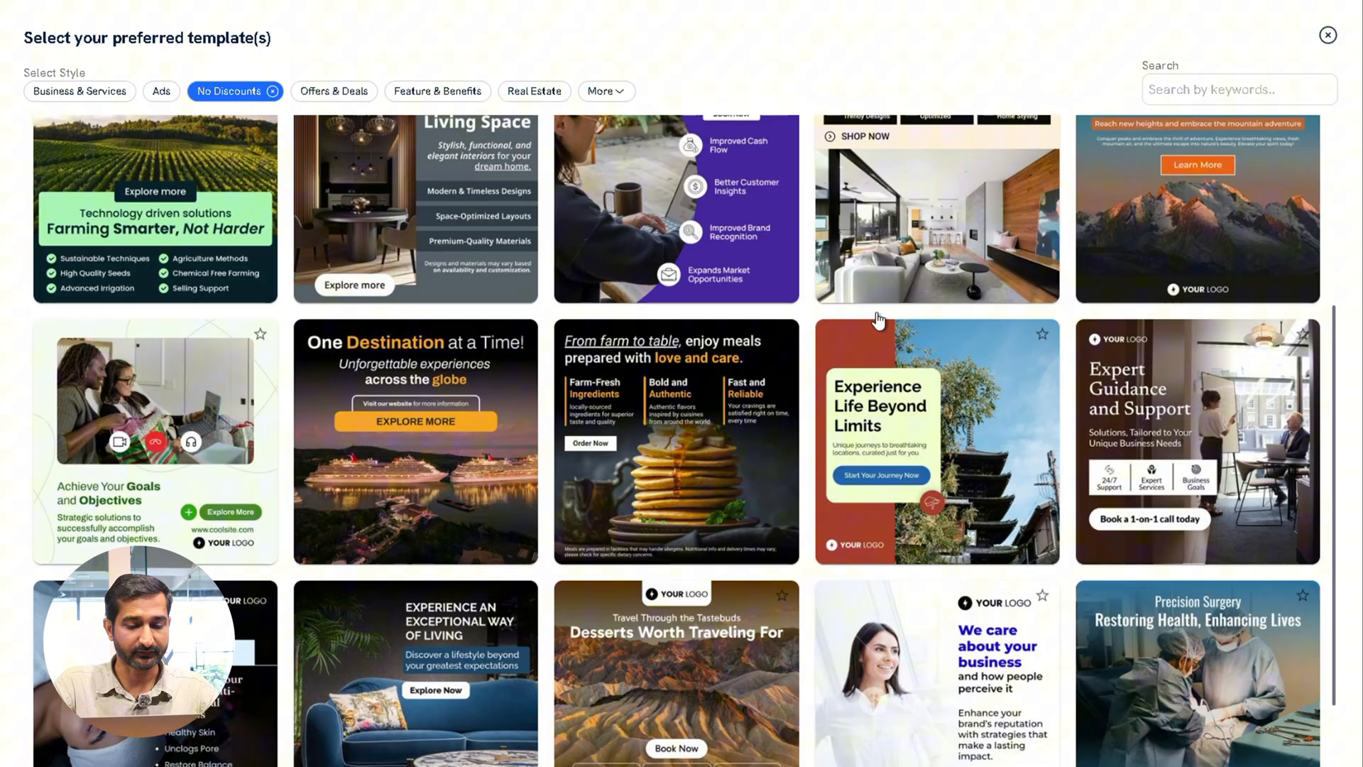
{"action": "scroll", "scroll_direction": "down", "scroll_amount": 3}
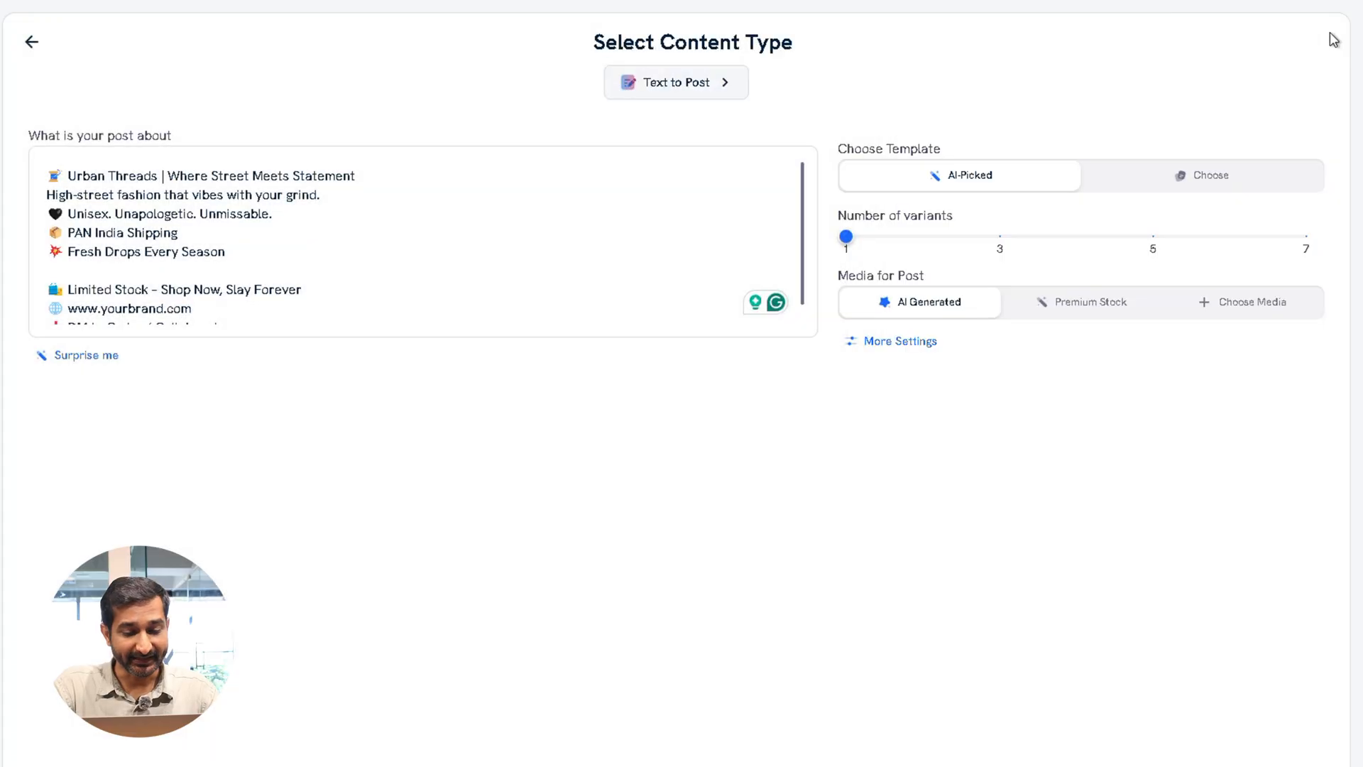
{"action": "mouse_move", "coordinate": [906, 252]}
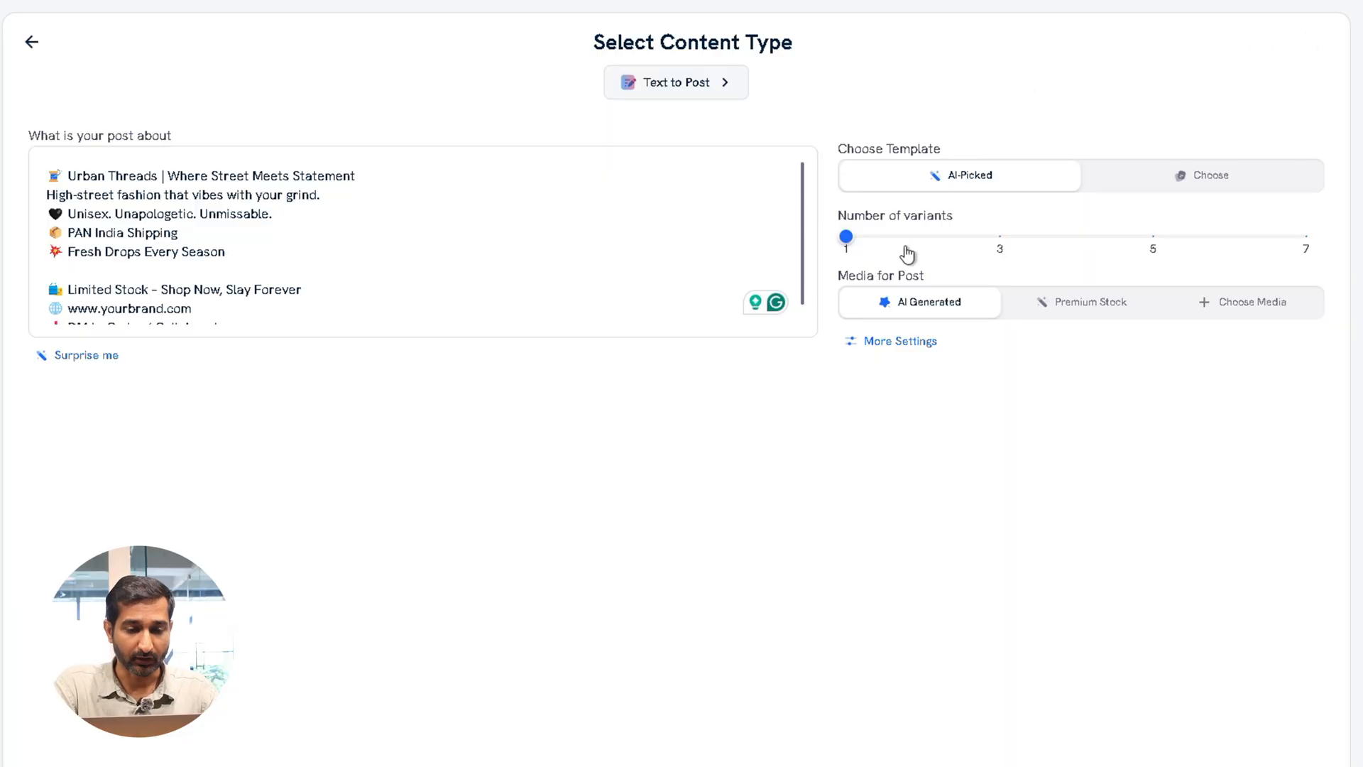
Set two variants and Premium Stock media, closing the uploaded media library unused.
{"action": "left_click_drag", "start_coordinate": [844, 236], "coordinate": [998, 237]}
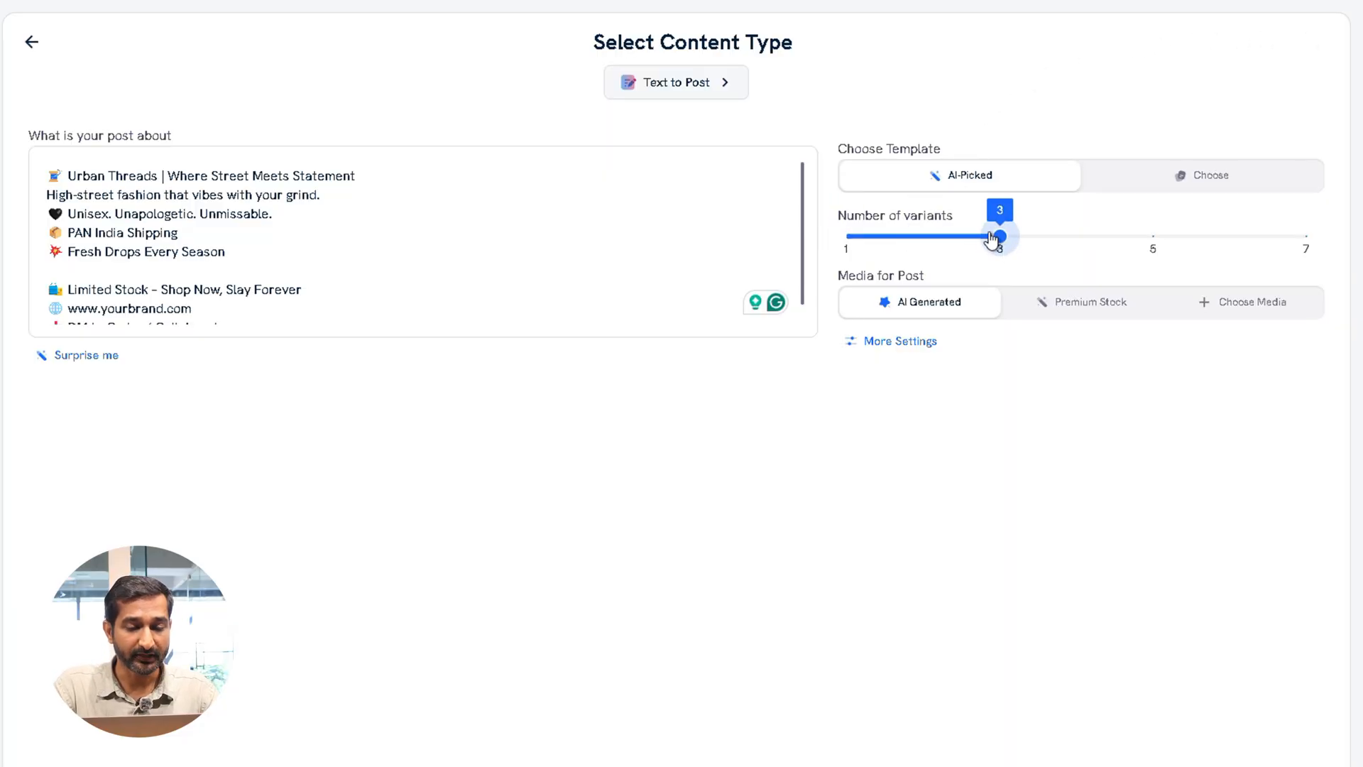
{"action": "left_click_drag", "start_coordinate": [997, 235], "coordinate": [922, 236]}
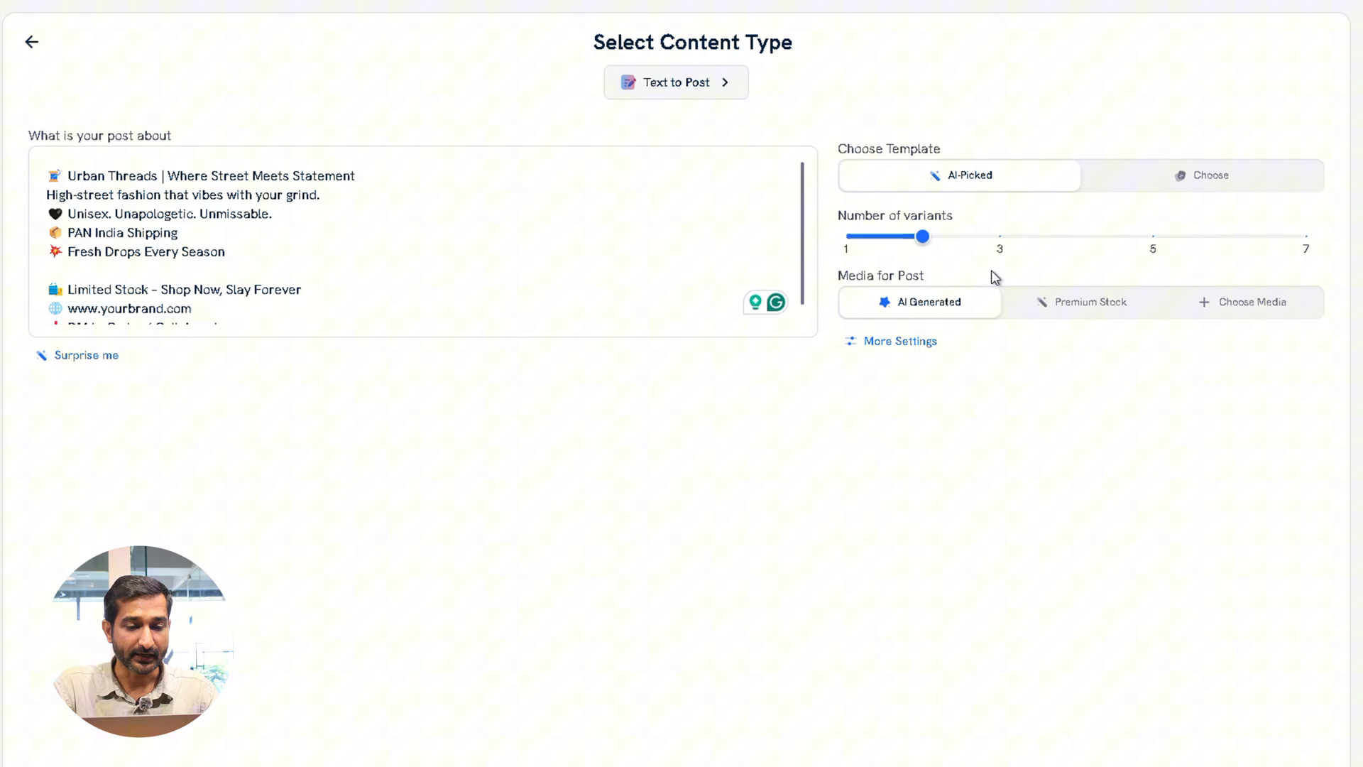
{"action": "left_click", "coordinate": [1081, 302]}
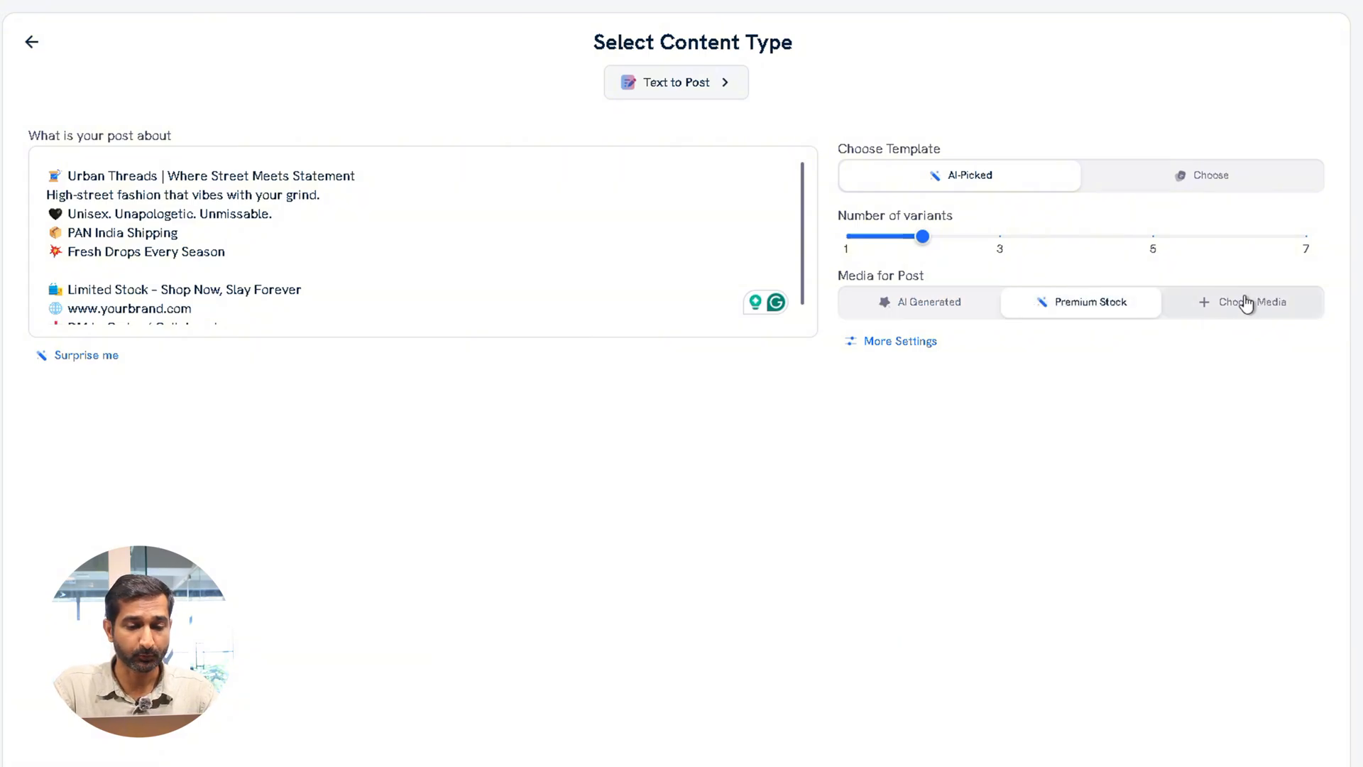
{"action": "left_click", "coordinate": [1248, 302]}
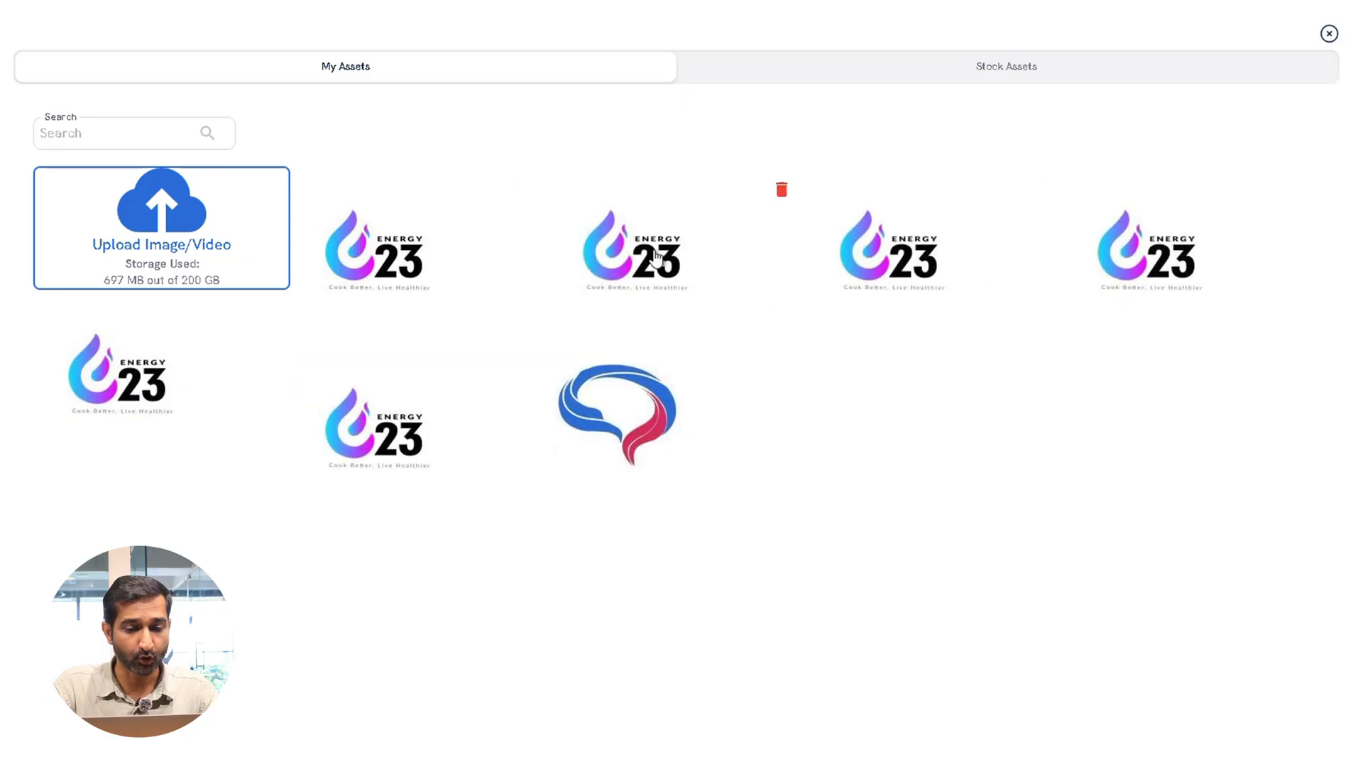
{"action": "left_click", "coordinate": [1329, 33]}
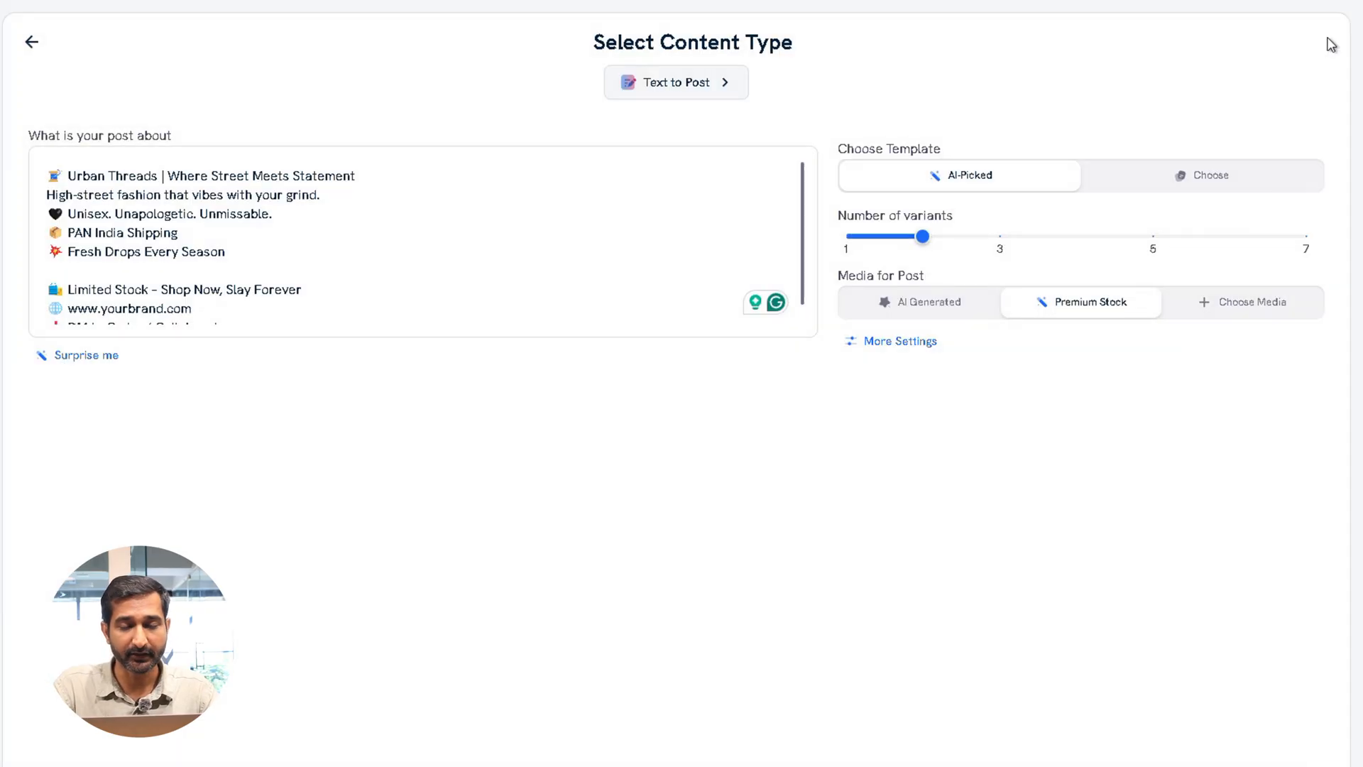
Set a medium caption and AI-Generated palette in More Settings and generate the variants.
{"action": "left_click", "coordinate": [900, 340]}
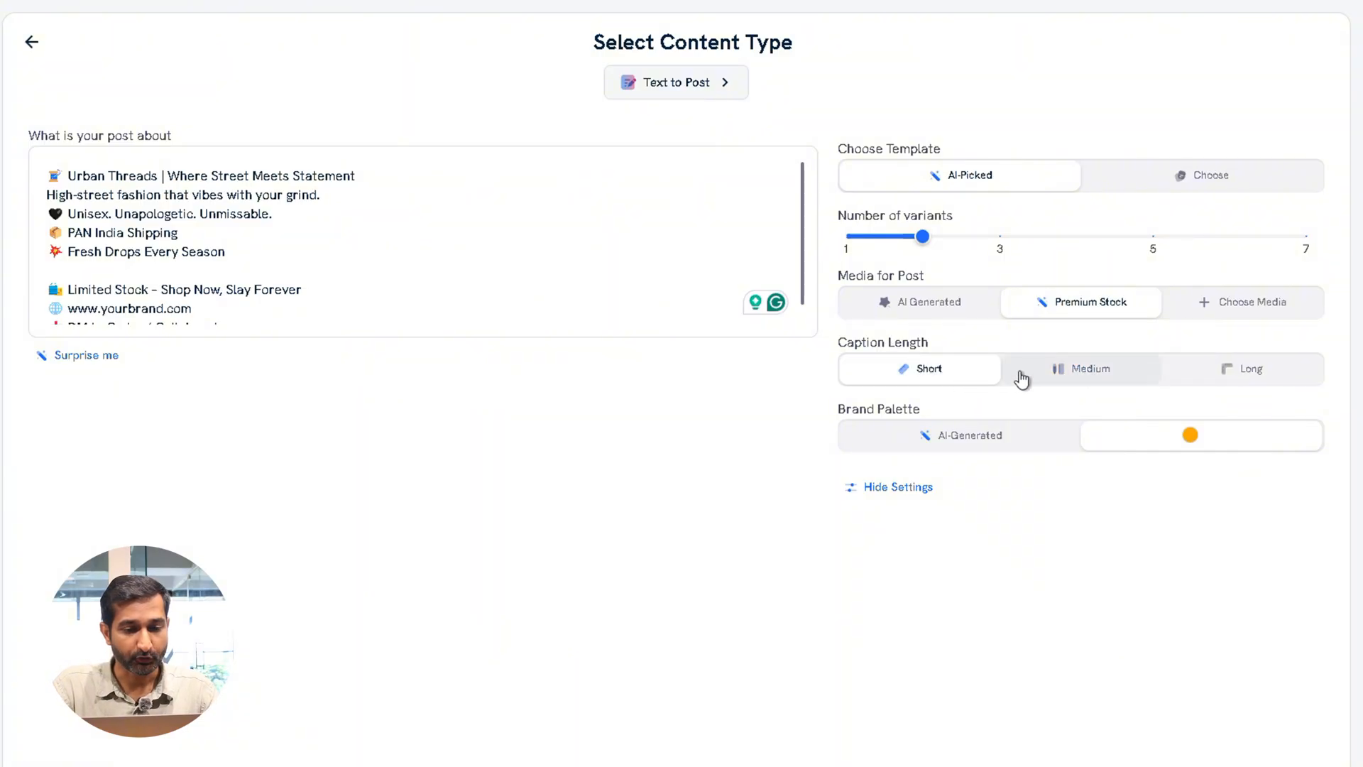
{"action": "left_click", "coordinate": [1088, 369]}
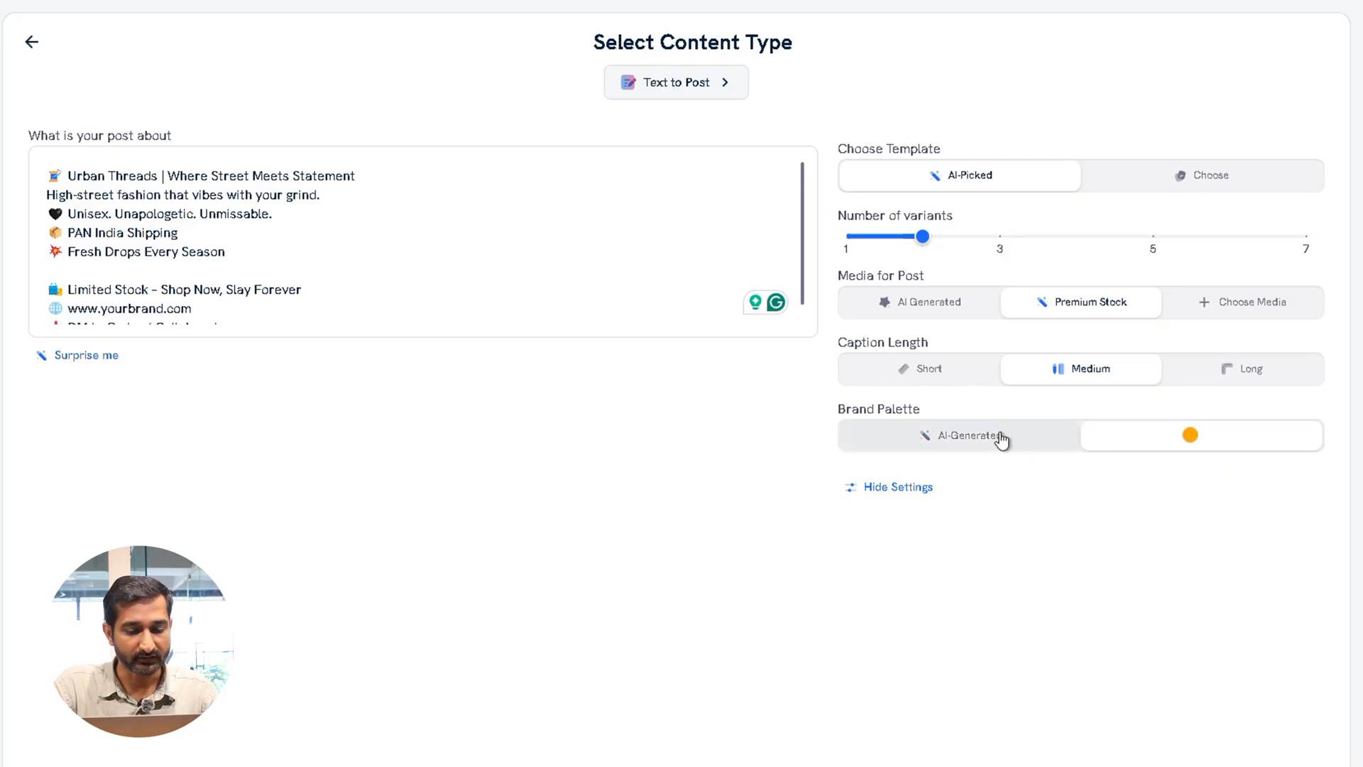
{"action": "scroll", "scroll_direction": "down", "scroll_amount": 3}
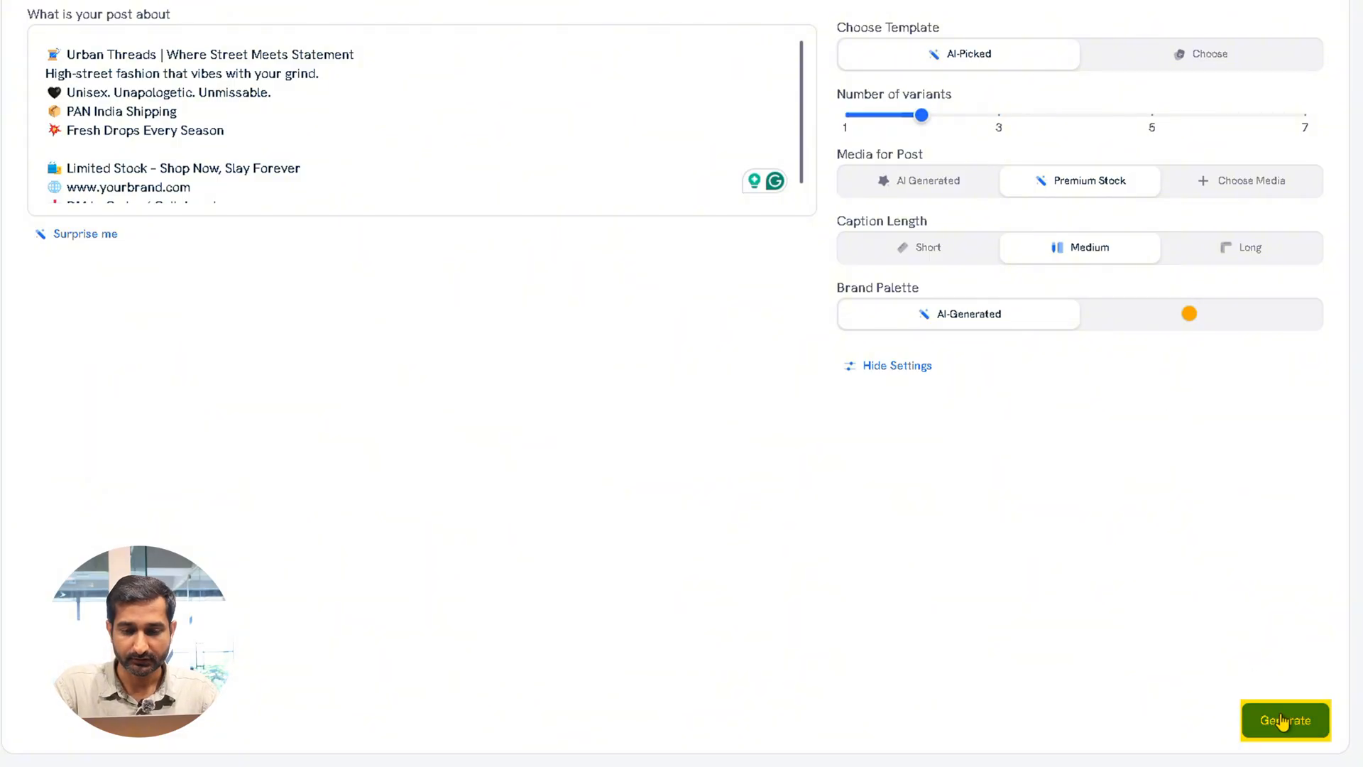
{"action": "left_click", "coordinate": [1284, 719]}
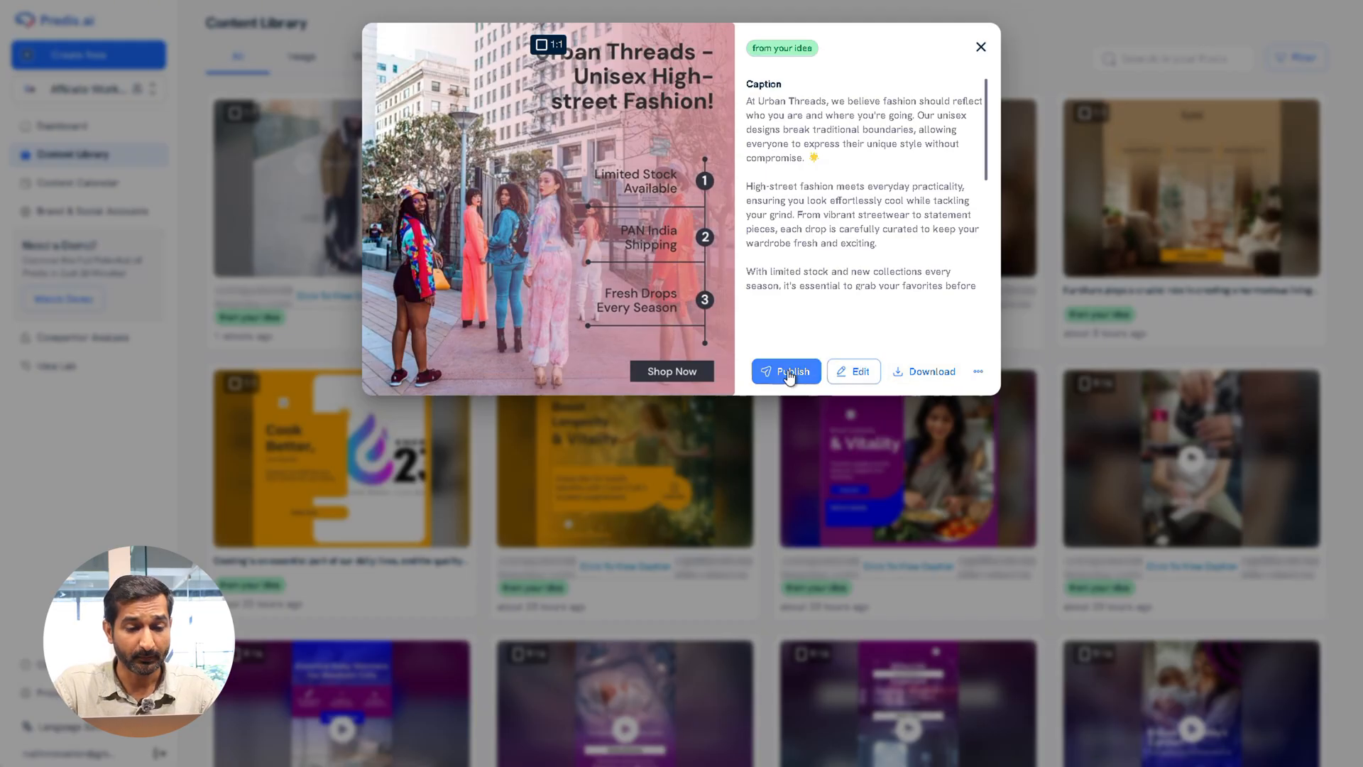
Dismiss the Publish post panel showing unlinked social accounts.
{"action": "left_click", "coordinate": [786, 372]}
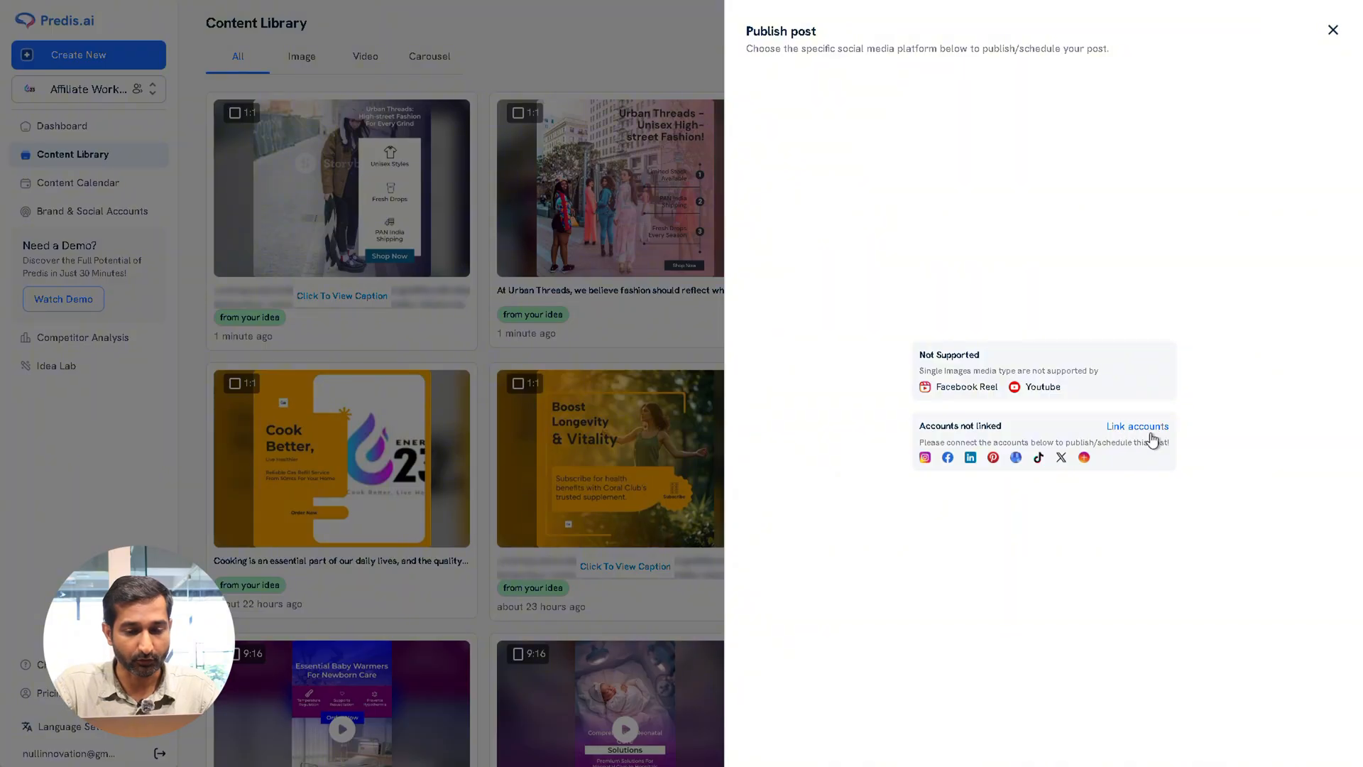
{"action": "mouse_move", "coordinate": [1150, 444]}
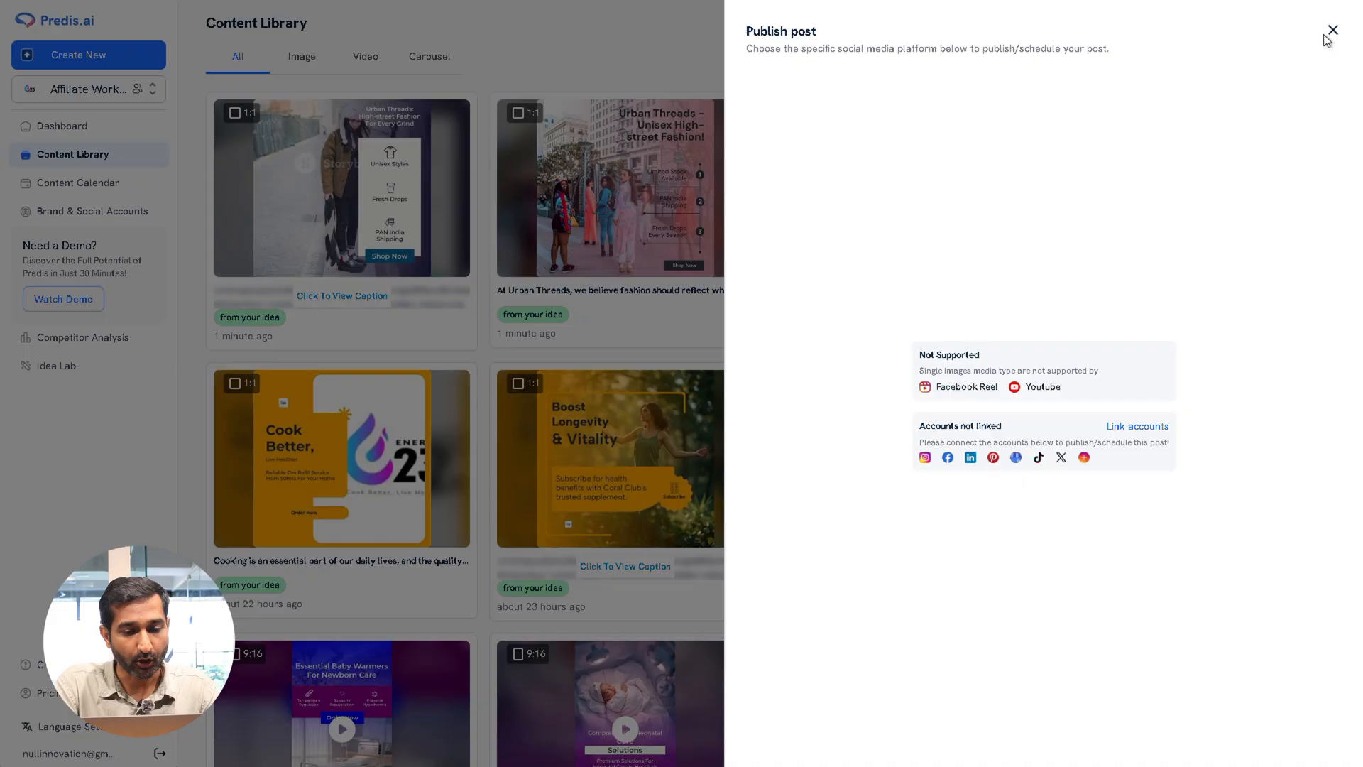
{"action": "left_click", "coordinate": [1331, 26]}
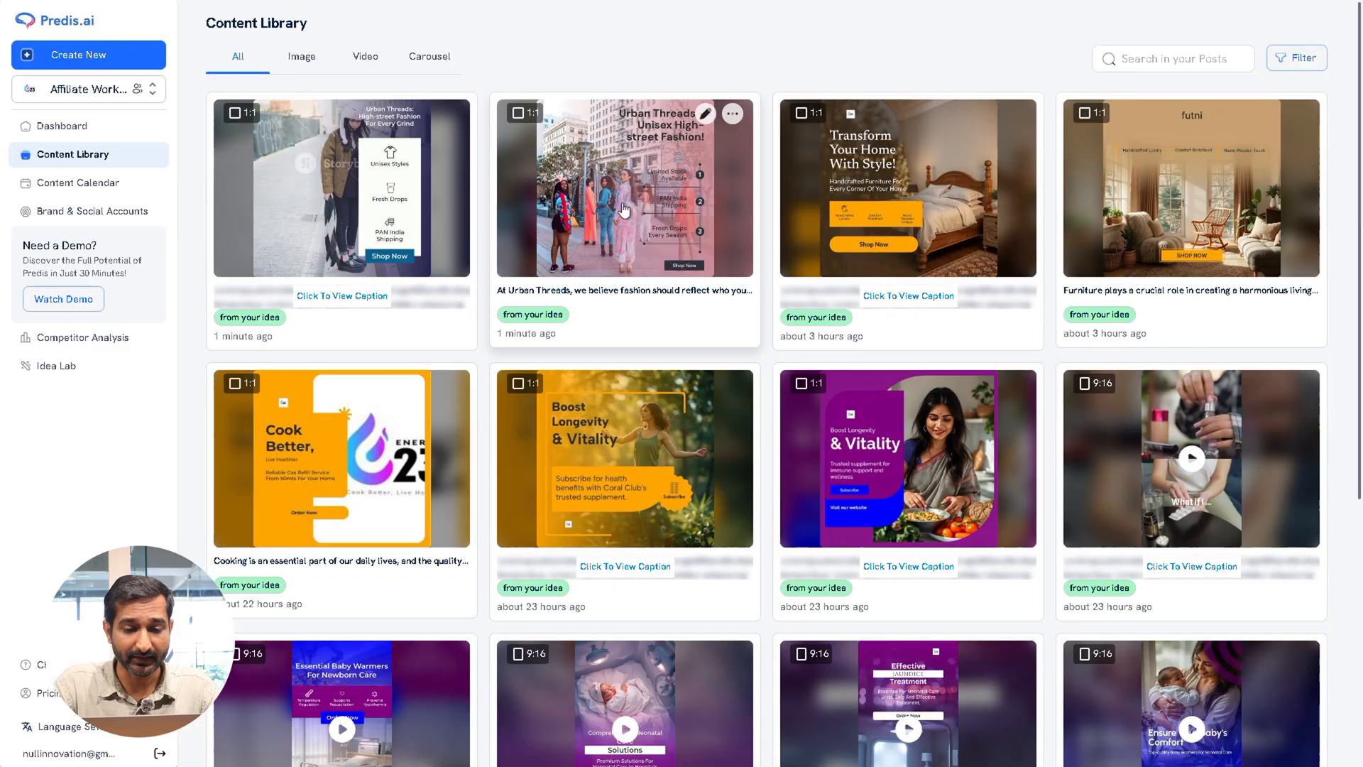
Open the Urban Threads post and confirm discarding platform changes to edit it.
{"action": "left_click", "coordinate": [624, 206]}
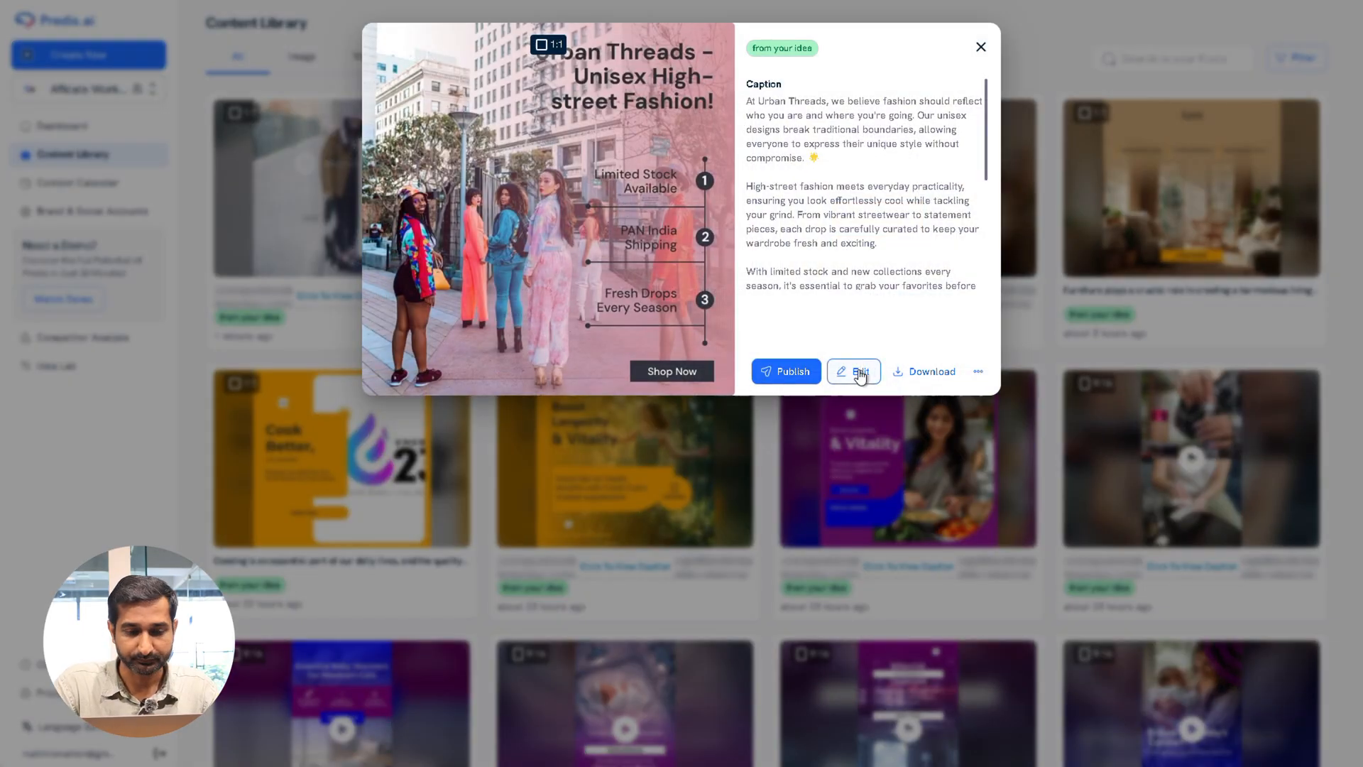
{"action": "left_click", "coordinate": [853, 372]}
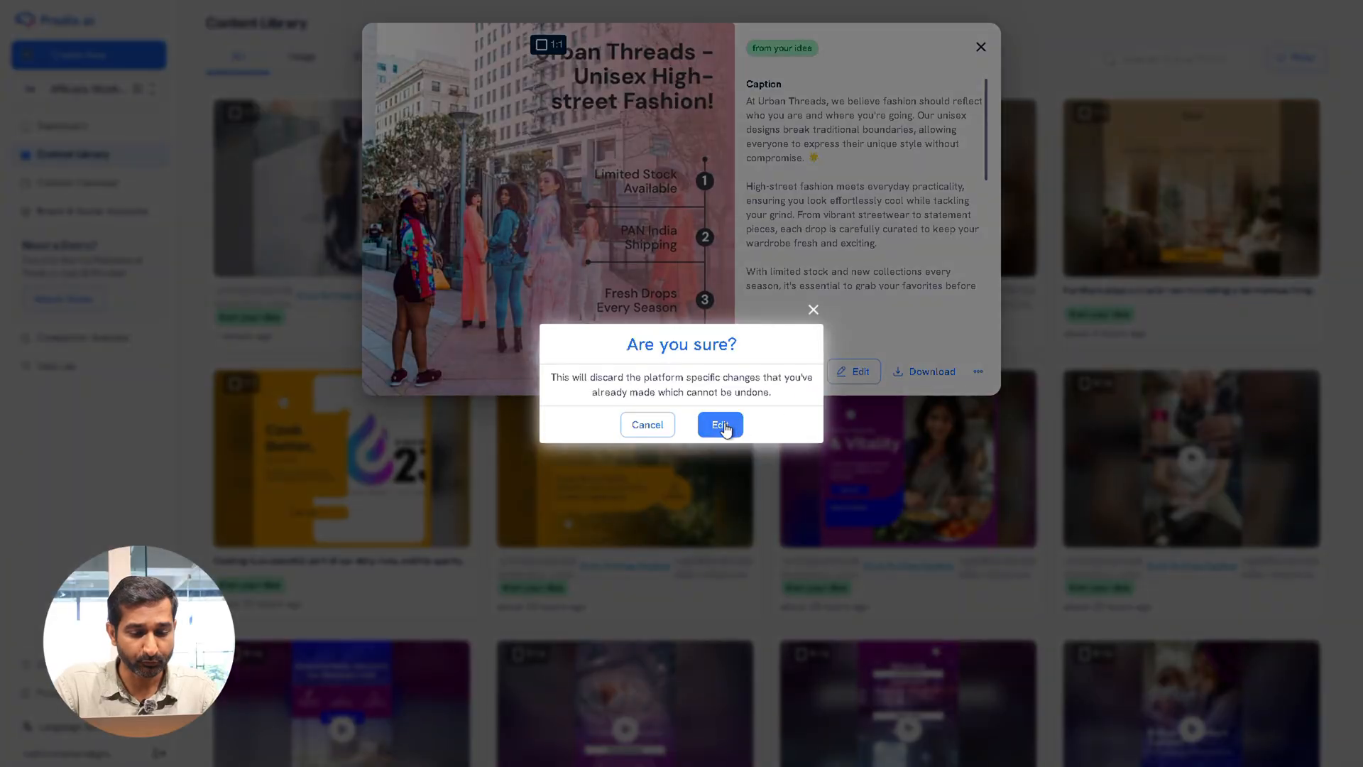
{"action": "left_click", "coordinate": [720, 423]}
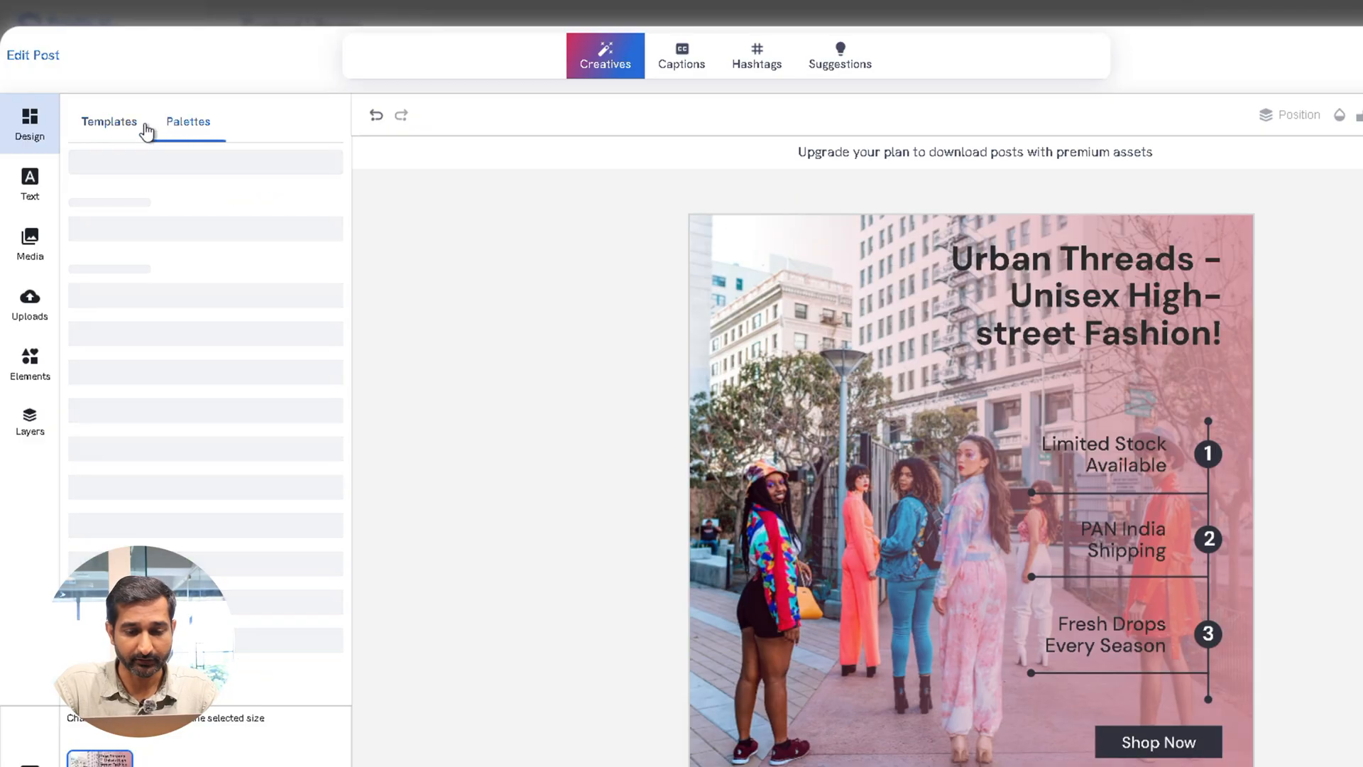
Apply the orange template and swap in the city street photo of women.
{"action": "left_click", "coordinate": [108, 121]}
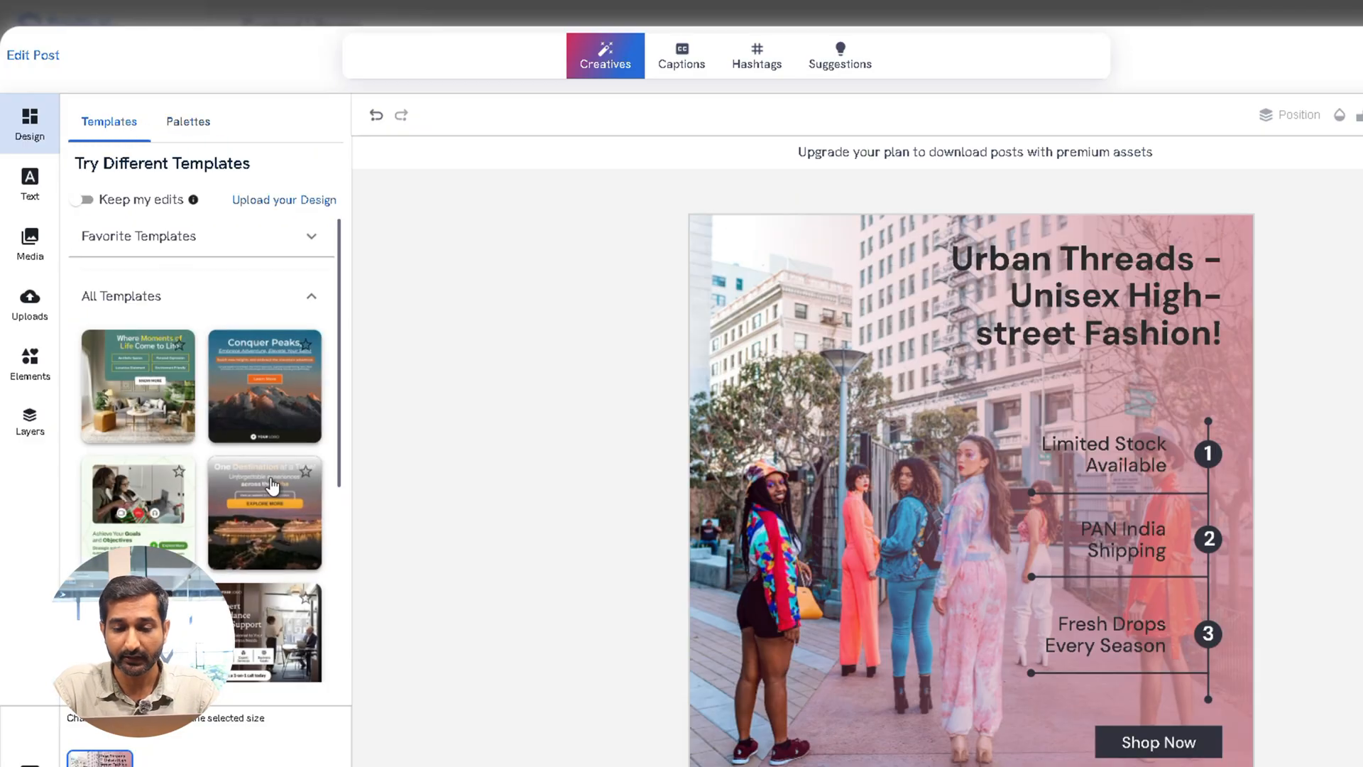
{"action": "left_click", "coordinate": [30, 242]}
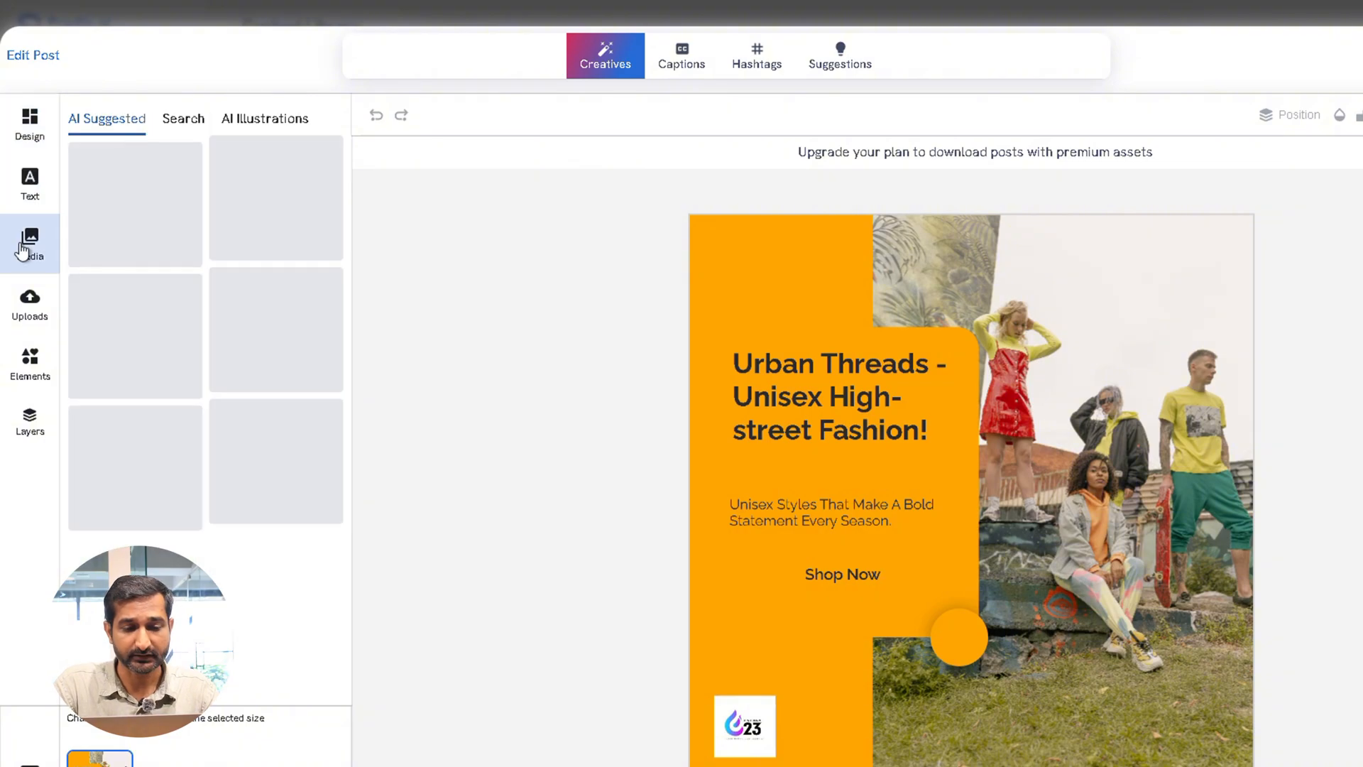
{"action": "left_click", "coordinate": [30, 239]}
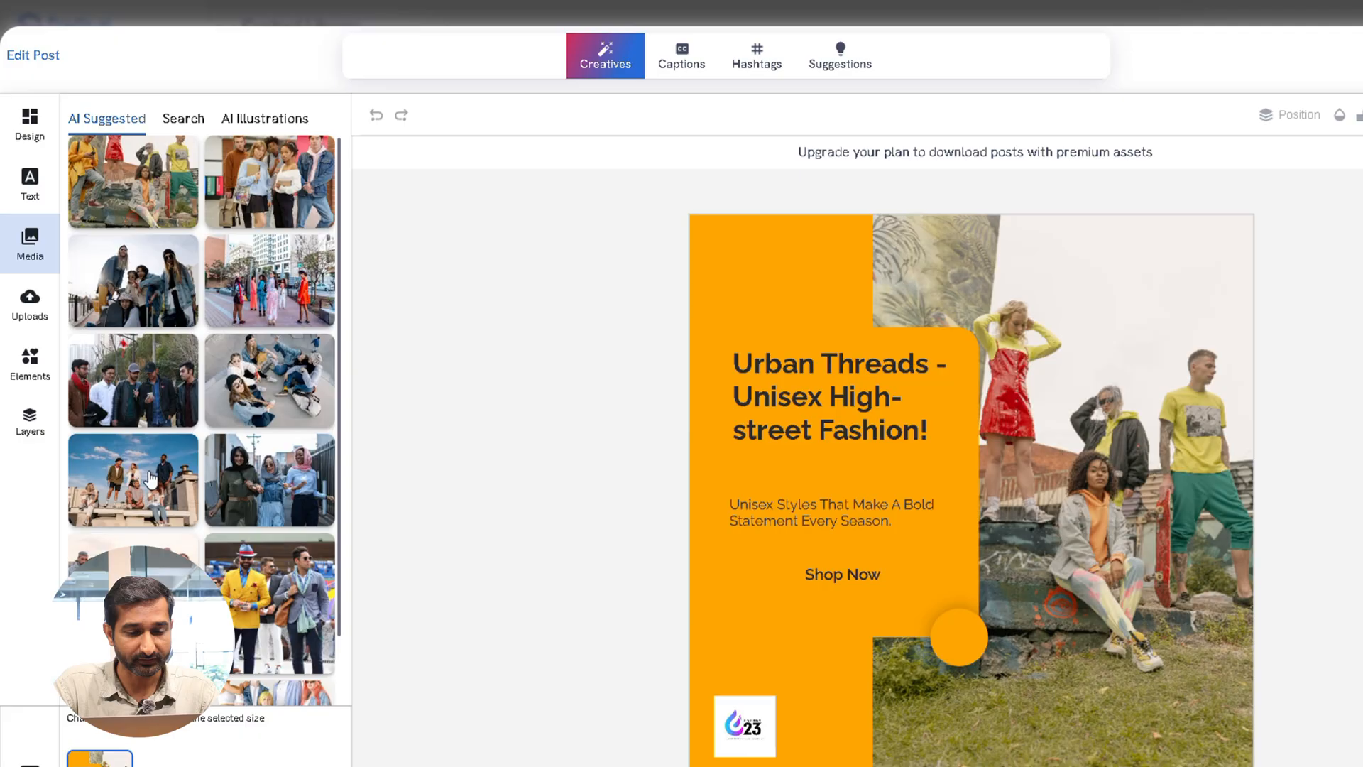
{"action": "left_click", "coordinate": [29, 363]}
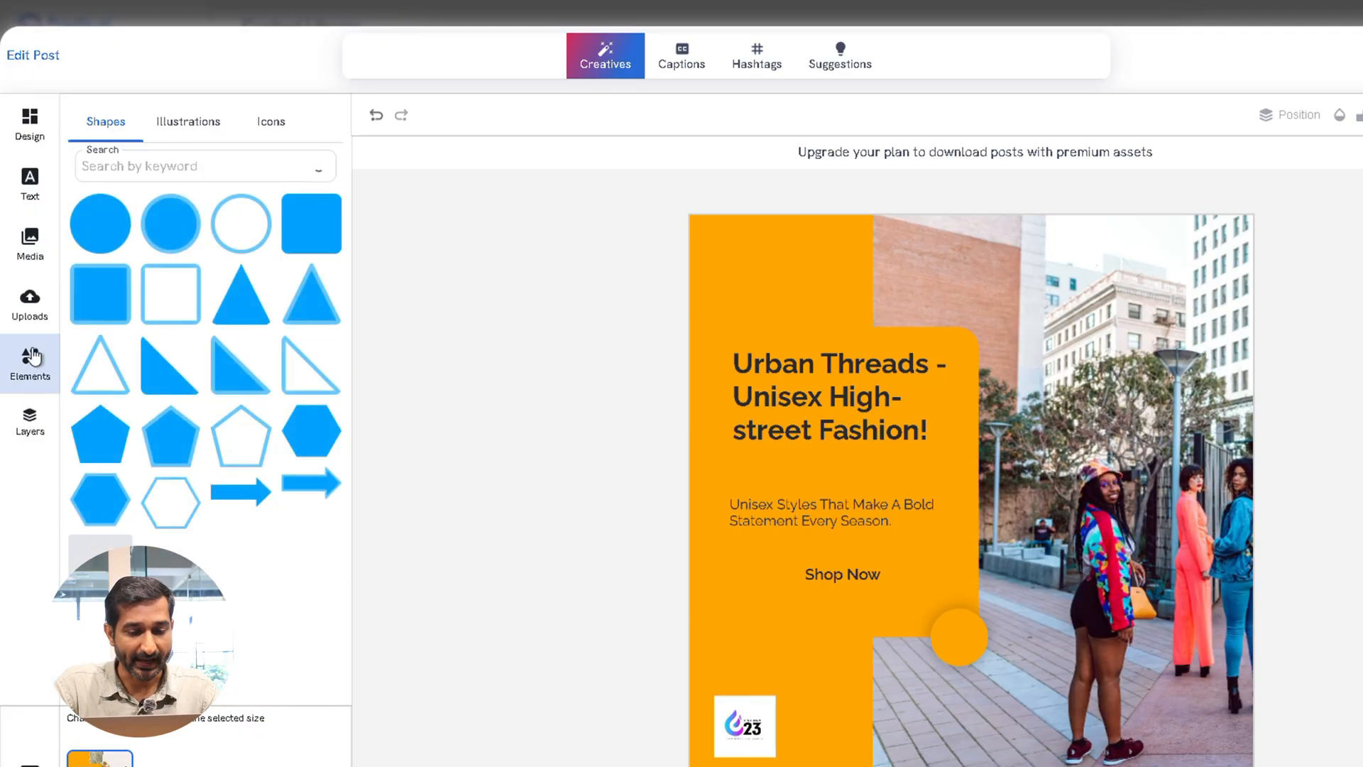
Browse the shapes and icons in Elements, then list the page's layers.
{"action": "left_click", "coordinate": [188, 121]}
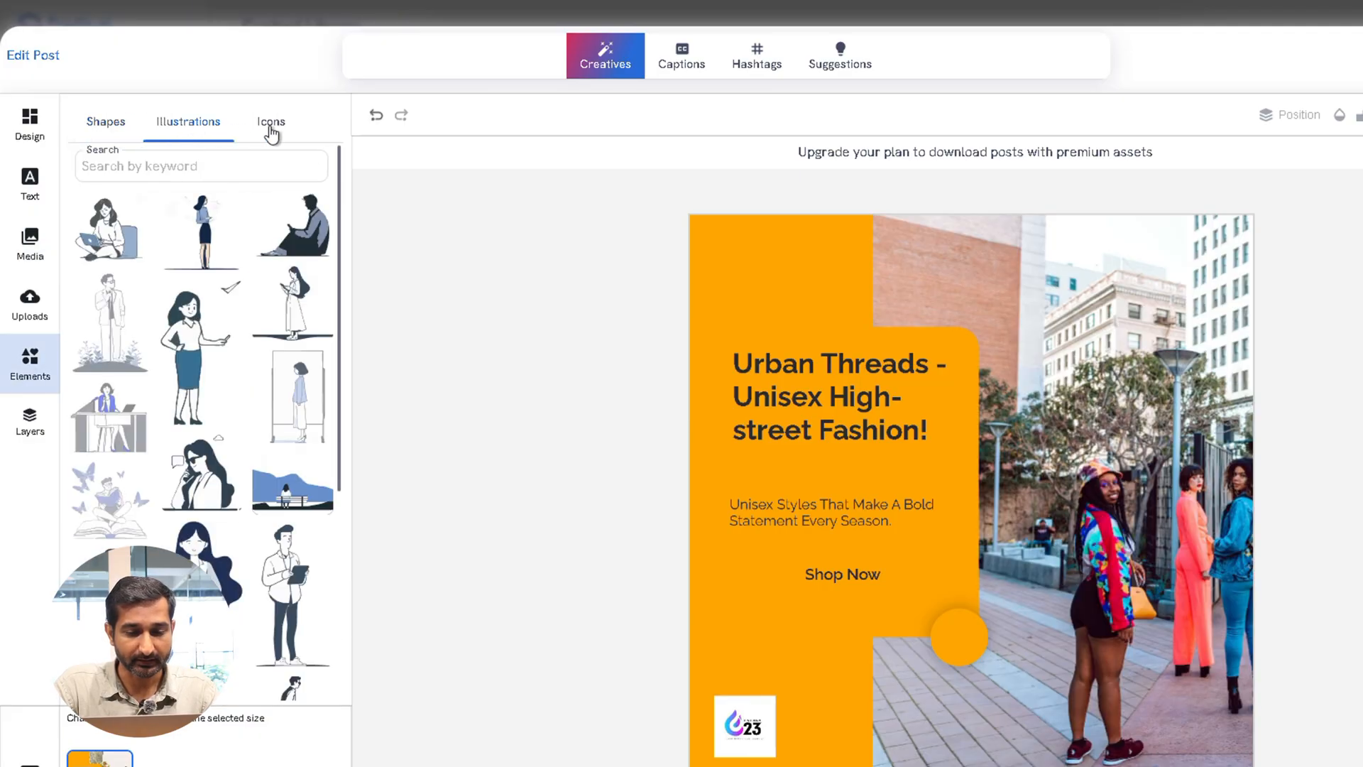
{"action": "left_click", "coordinate": [106, 122]}
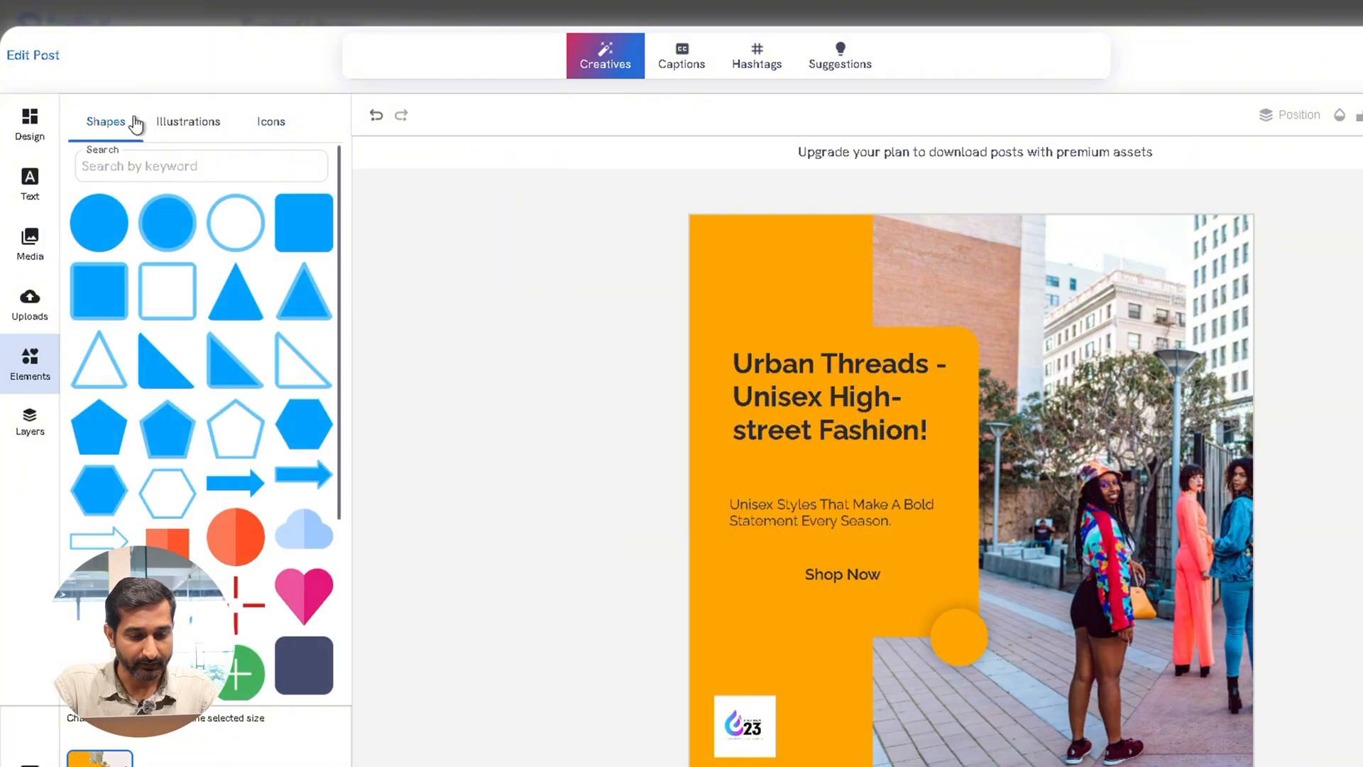
{"action": "left_click", "coordinate": [30, 417]}
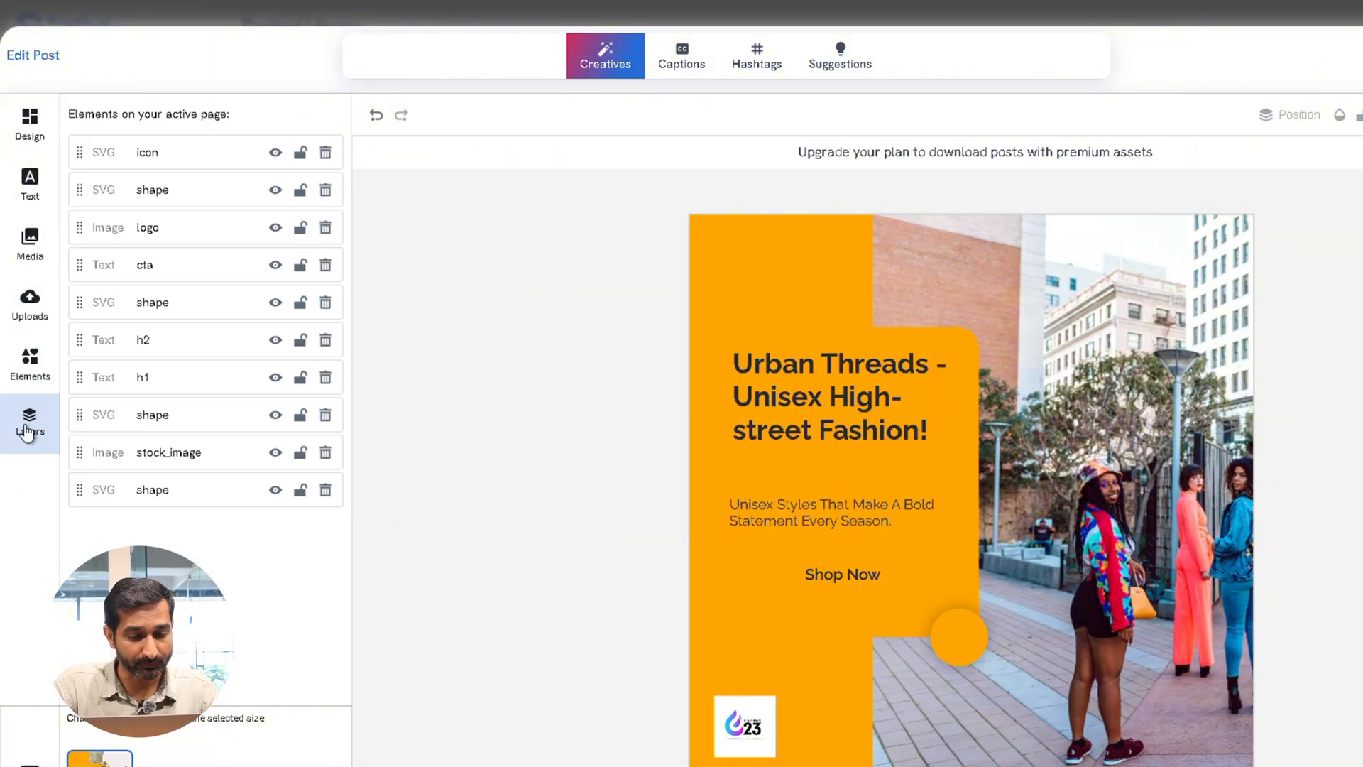
{"action": "left_click", "coordinate": [725, 343]}
{"action": "type", "text": "S"}
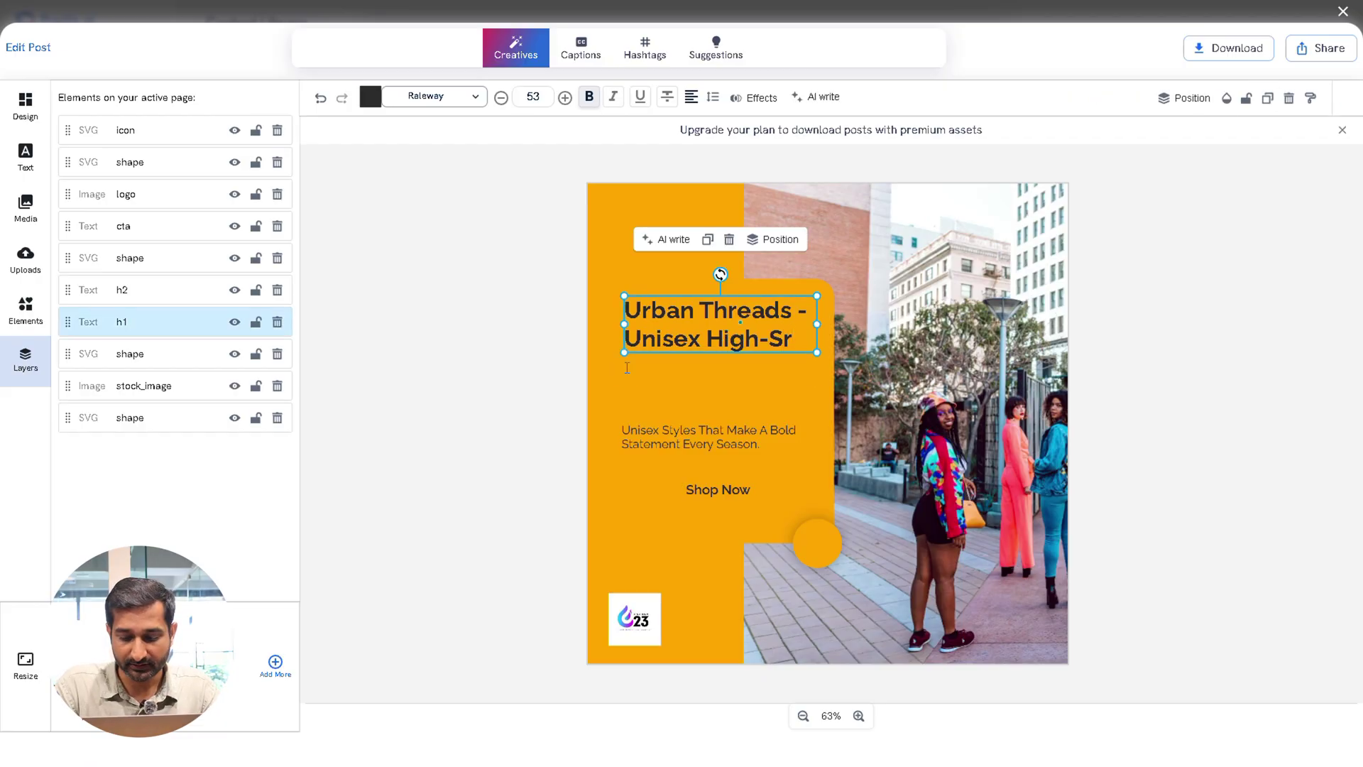
Make the headline 'Unisex High-Street Fashion!' at size 50, reviewing caption and hashtags.
{"action": "type", "text": "street Fashion!"}
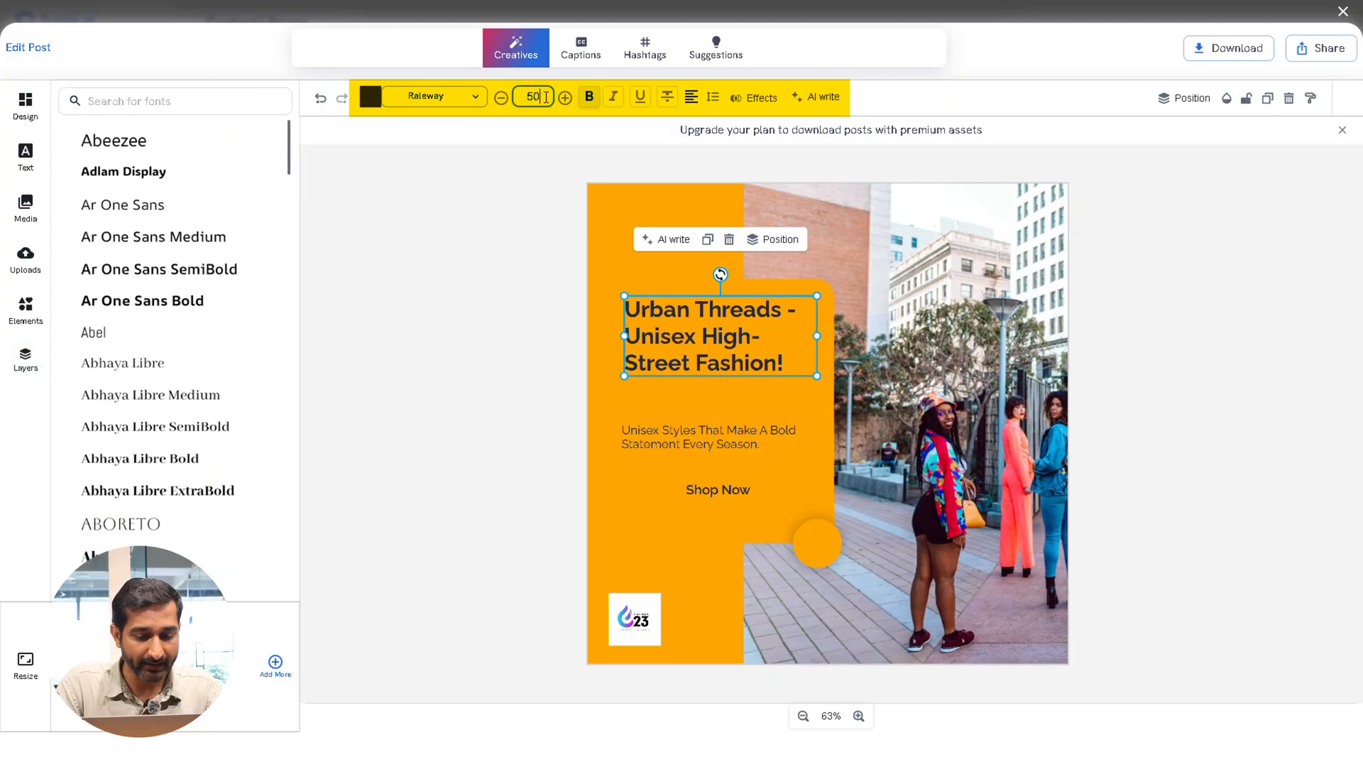
{"action": "left_click", "coordinate": [515, 49]}
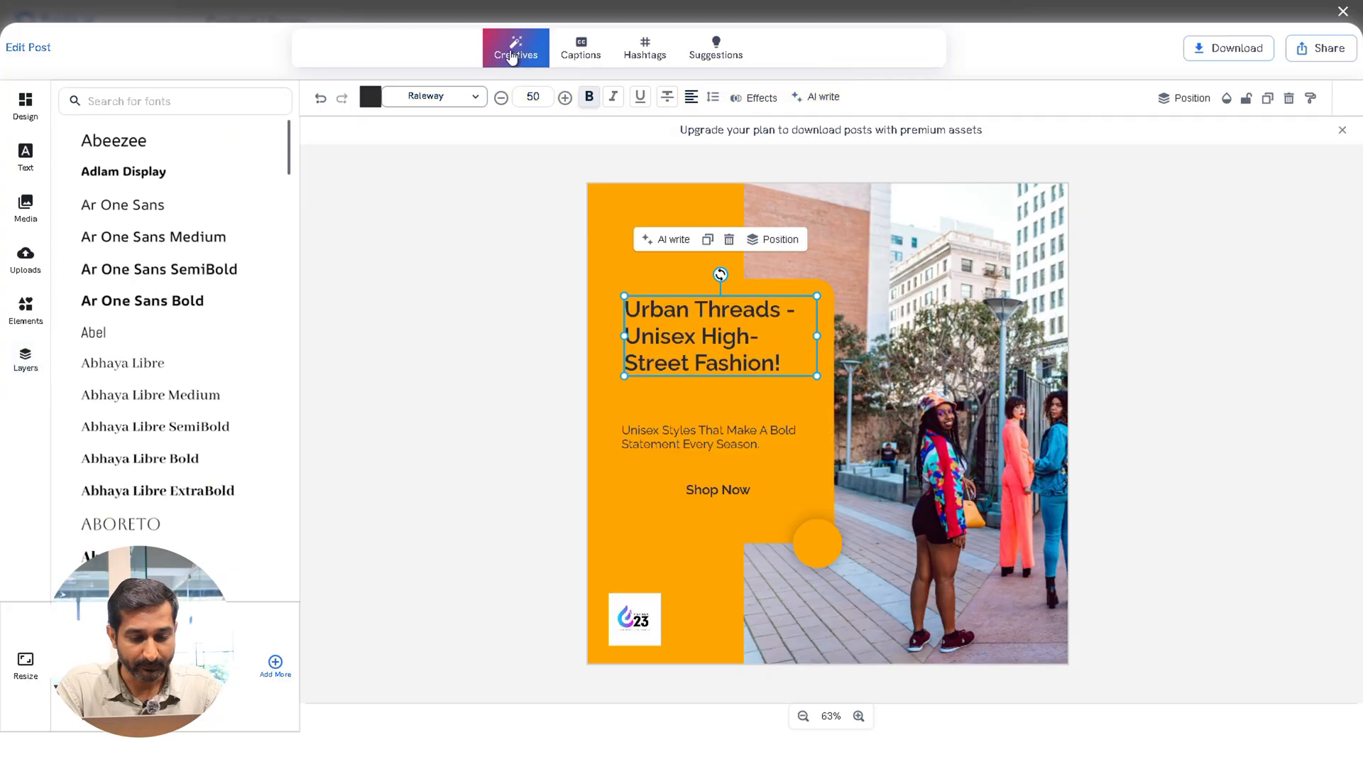
{"action": "left_click", "coordinate": [580, 47]}
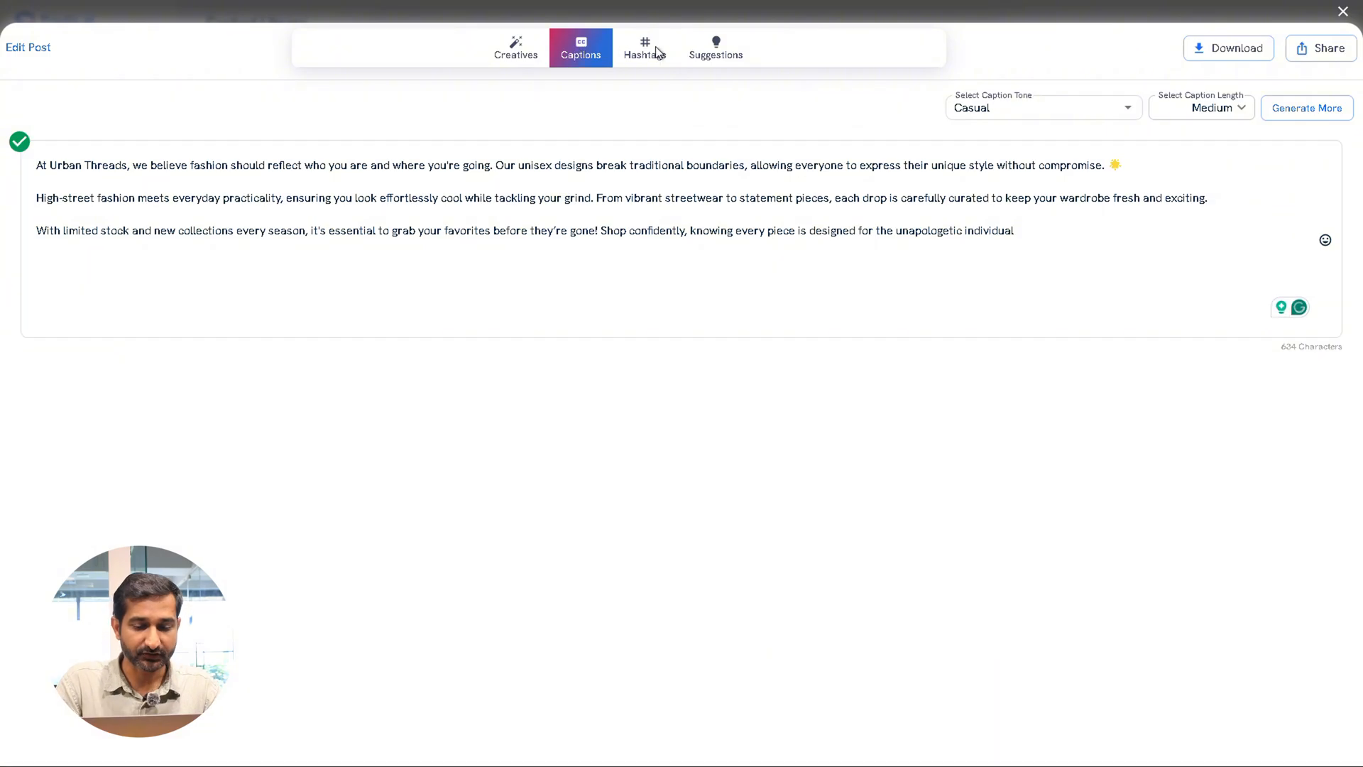
{"action": "left_click", "coordinate": [645, 49]}
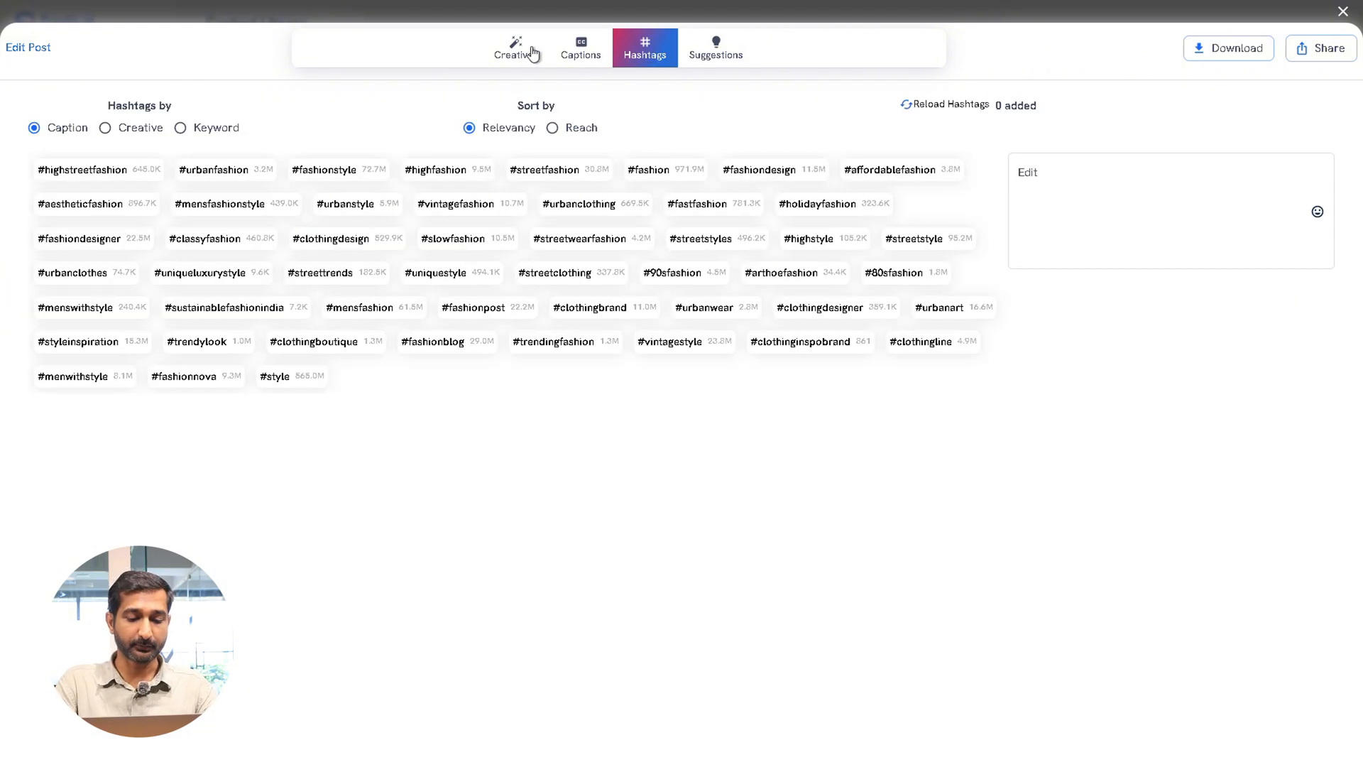
{"action": "left_click", "coordinate": [520, 48]}
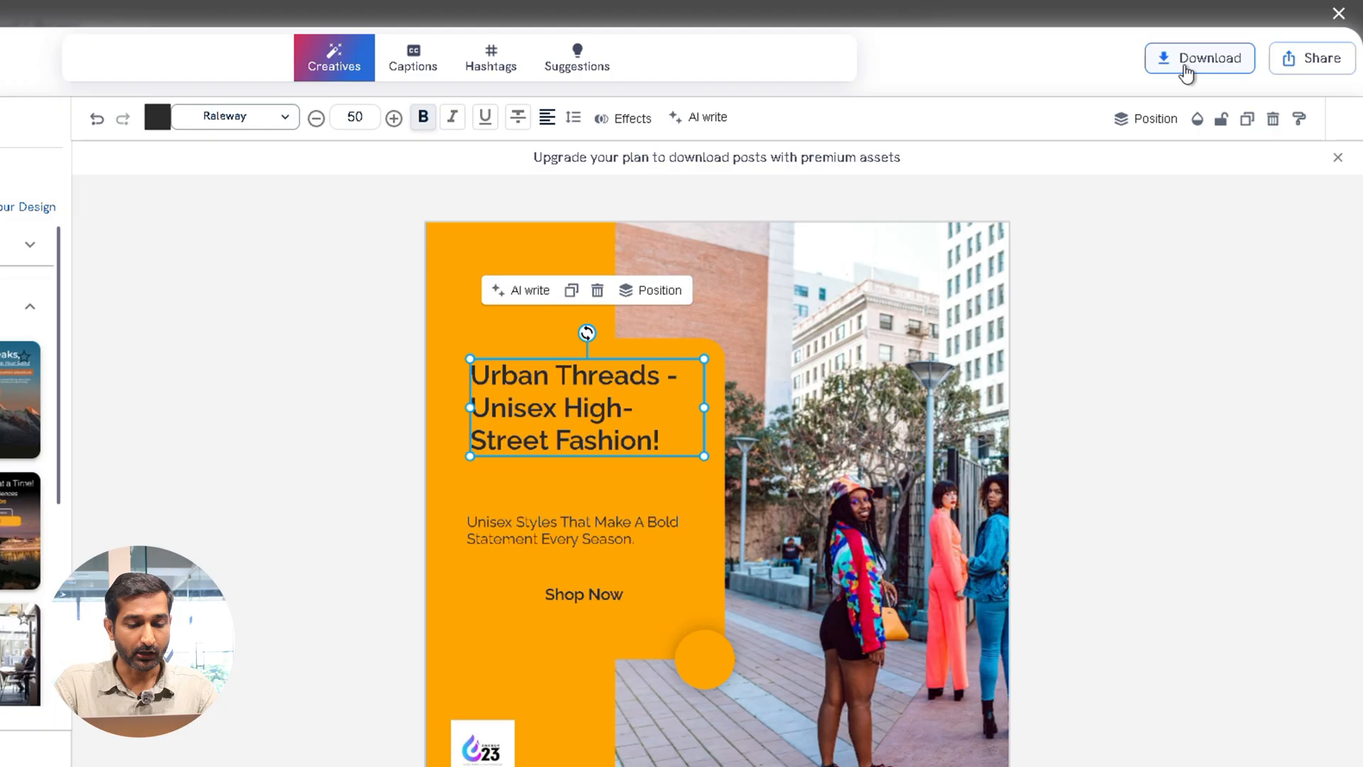
Download the post as a high-quality Square 1080 x 1080 image.
{"action": "left_click", "coordinate": [1198, 58]}
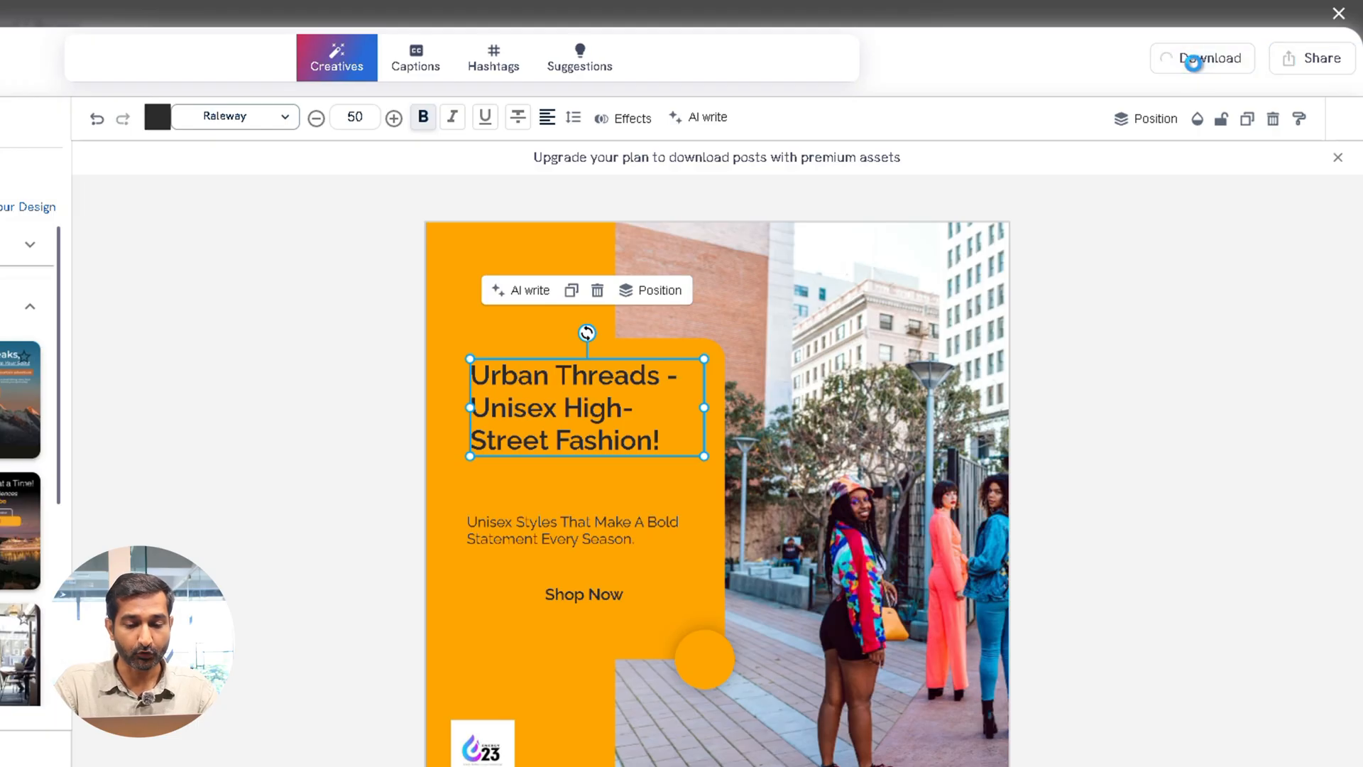
{"action": "left_click", "coordinate": [1206, 58]}
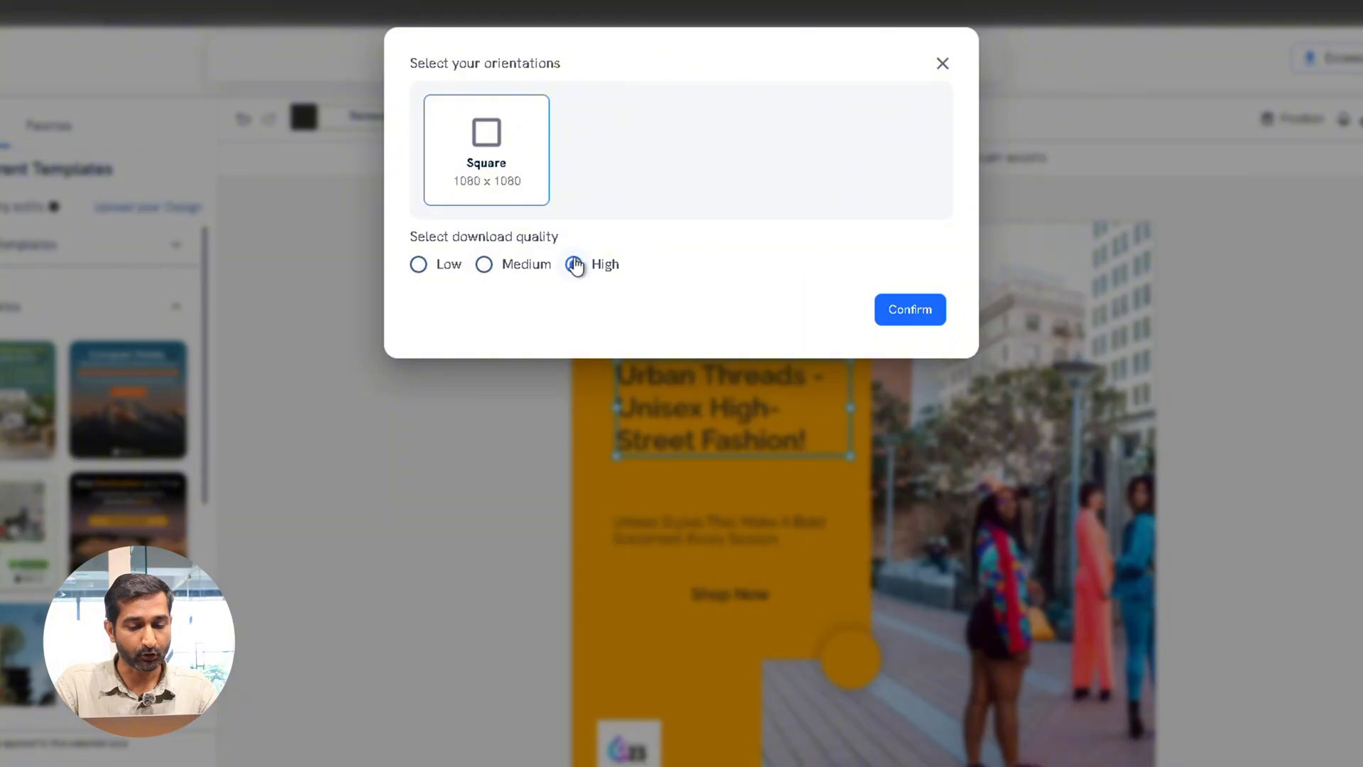
{"action": "left_click", "coordinate": [910, 310]}
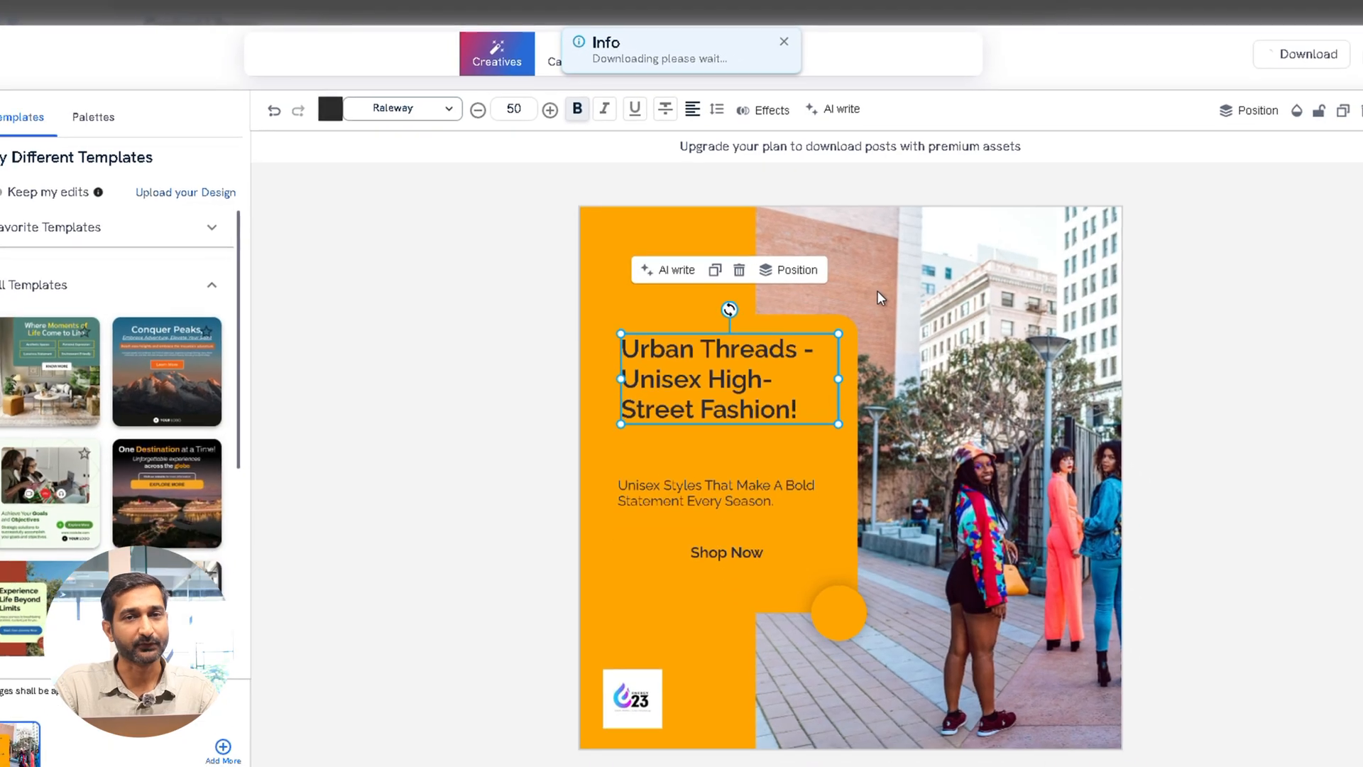
{"action": "left_click", "coordinate": [402, 108]}
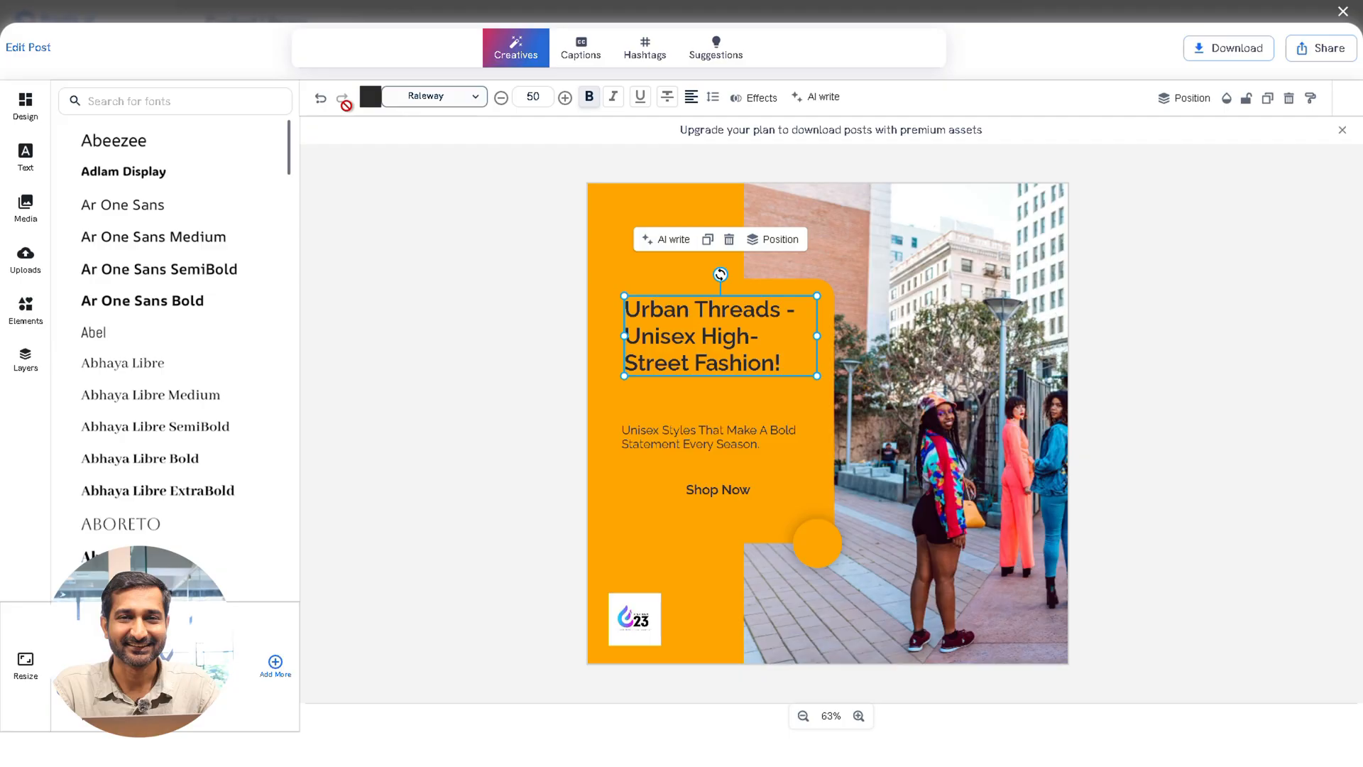